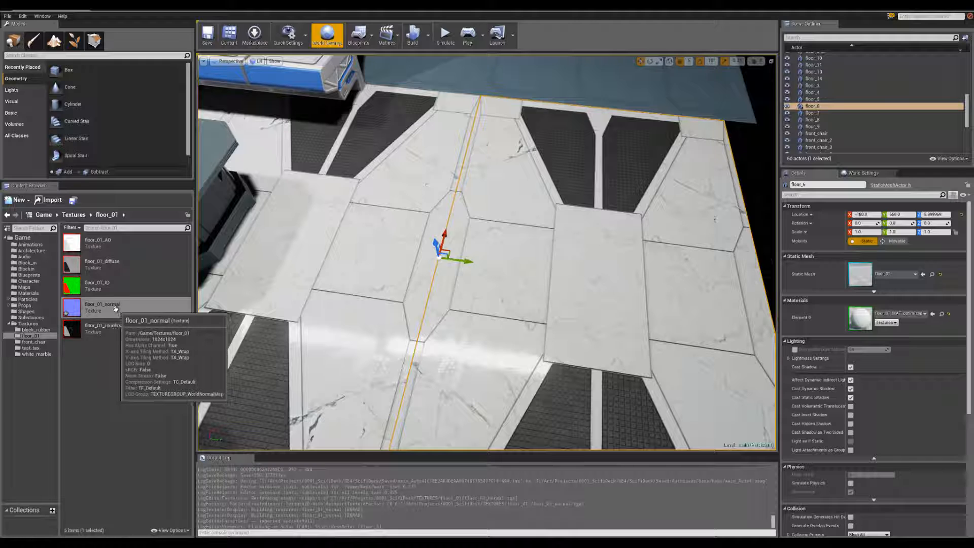
mouse_move(98, 319)
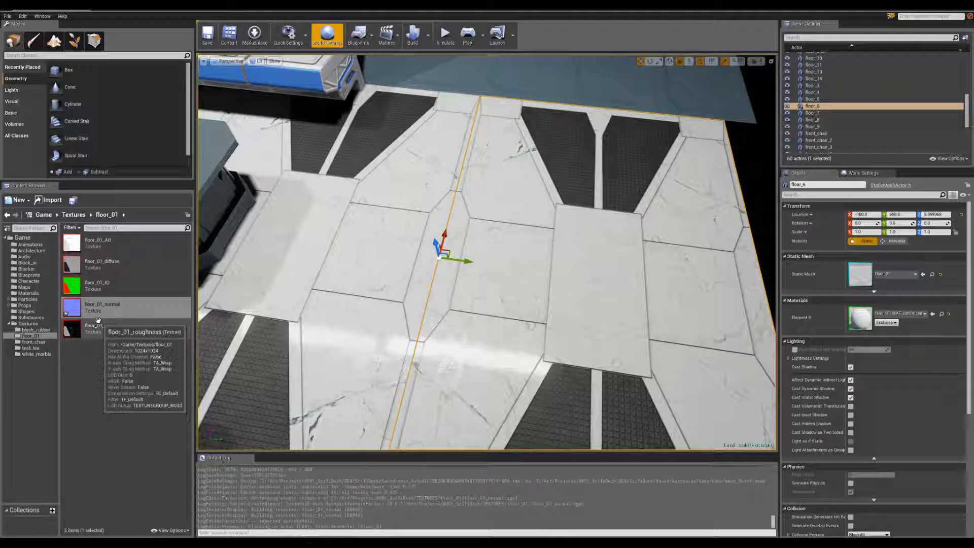
mouse_move(97, 287)
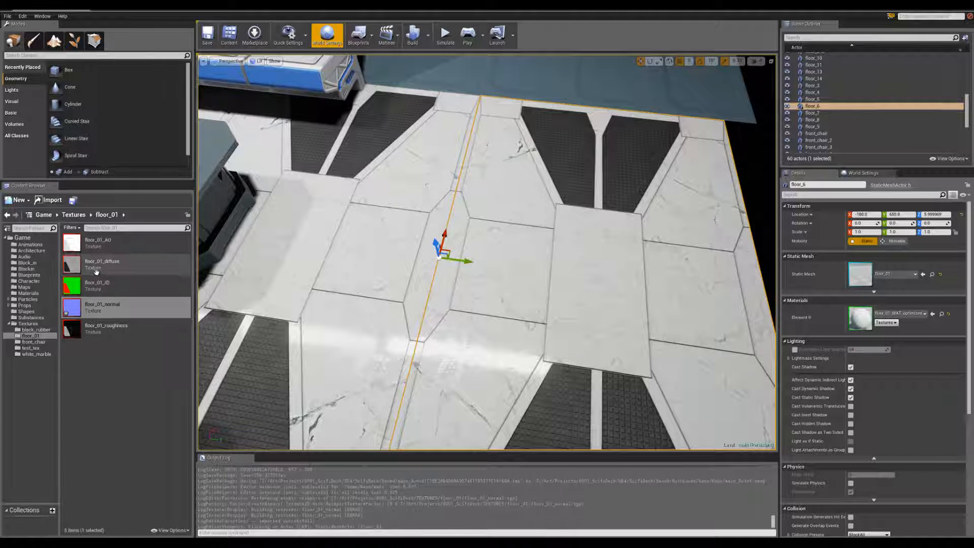
mouse_move(96, 271)
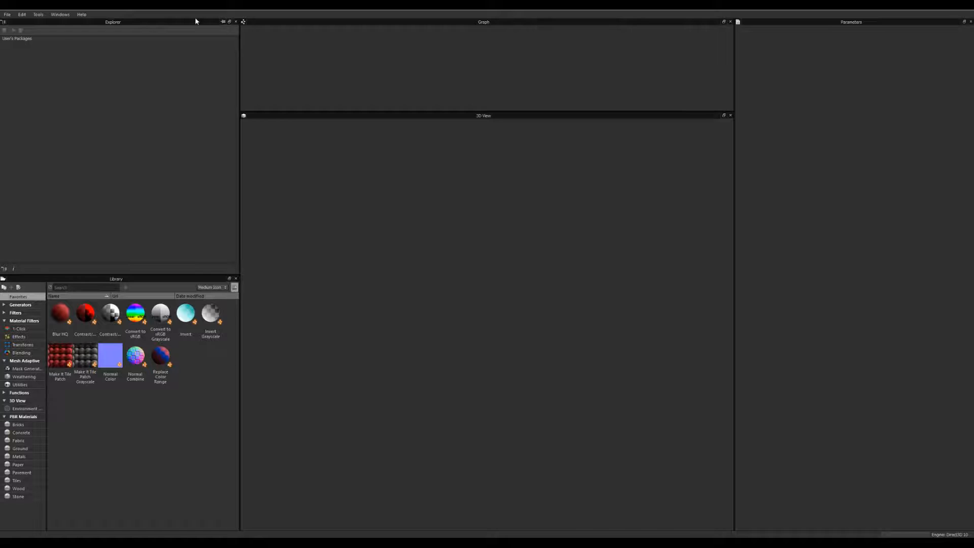
Load black_rubber.sbs from the Recent Packages list.
click(8, 14)
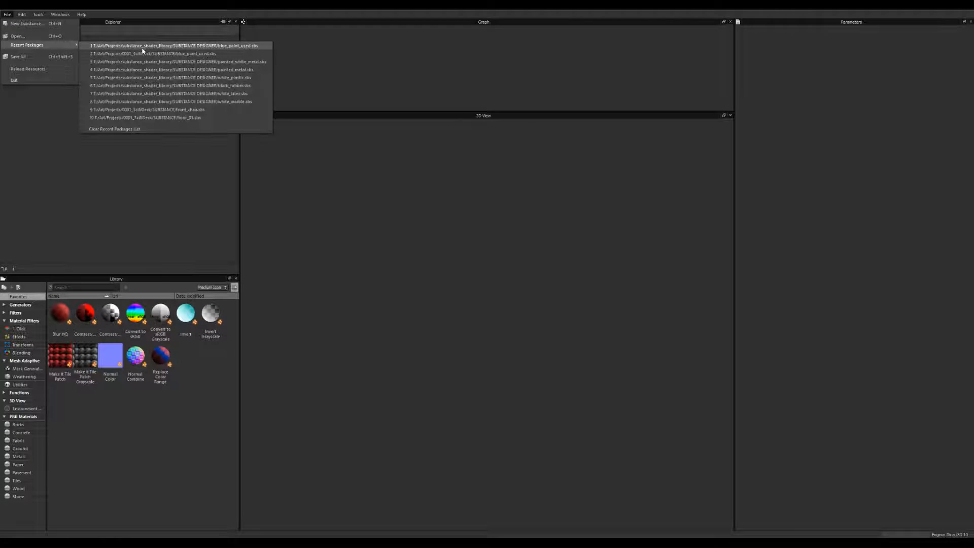
mouse_move(178, 61)
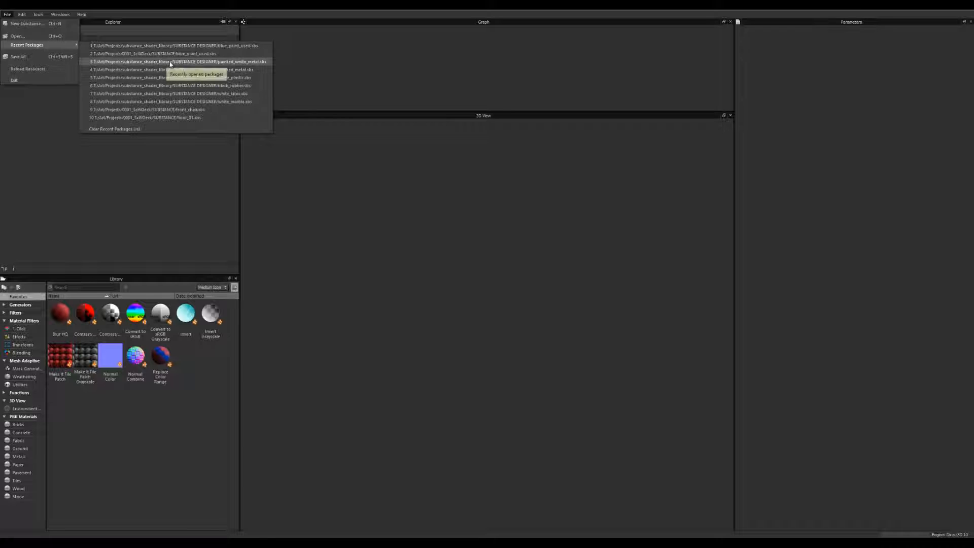
click(177, 62)
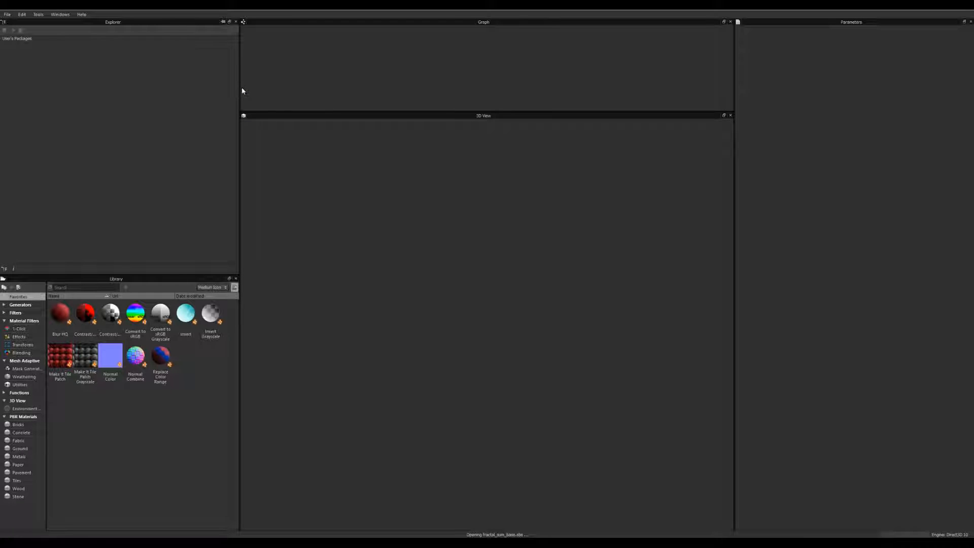
mouse_move(58, 33)
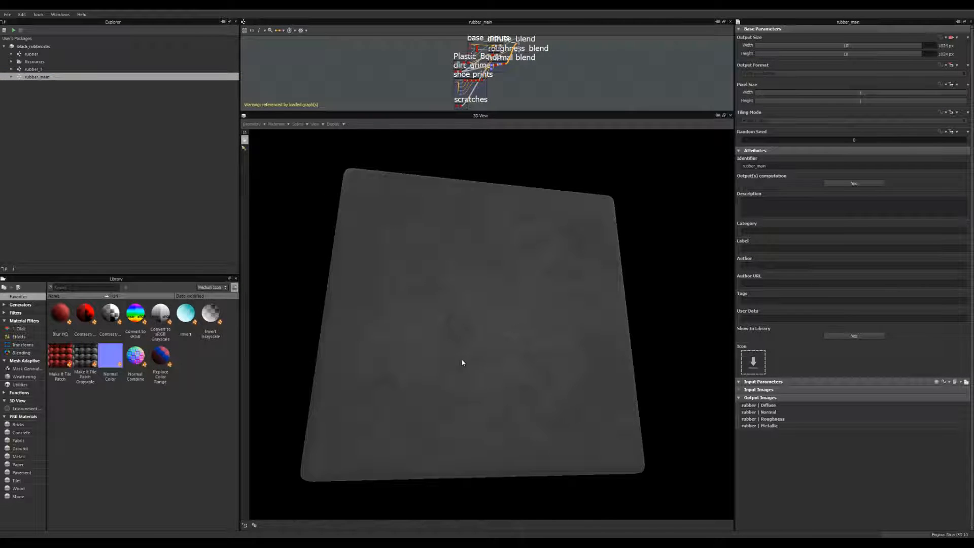
mouse_move(474, 327)
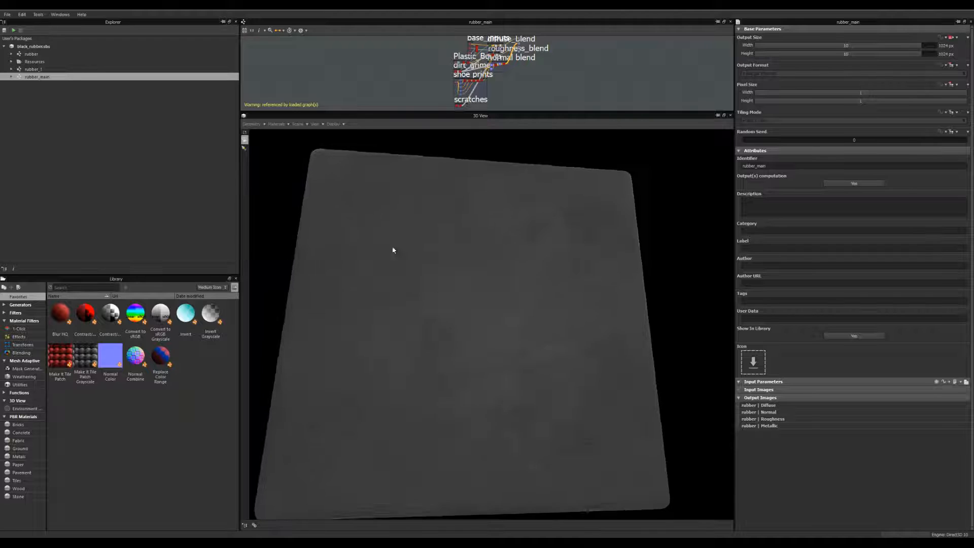
Bring up the Recent Packages list again after previewing rubber_main.
click(7, 14)
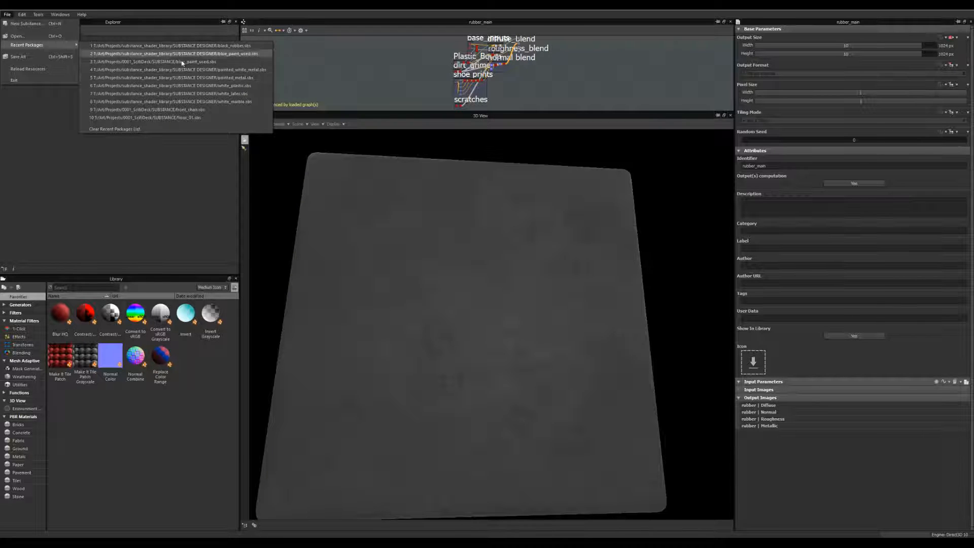
Load white_marble.sbs so its marble graph previews in the 3D View.
click(173, 45)
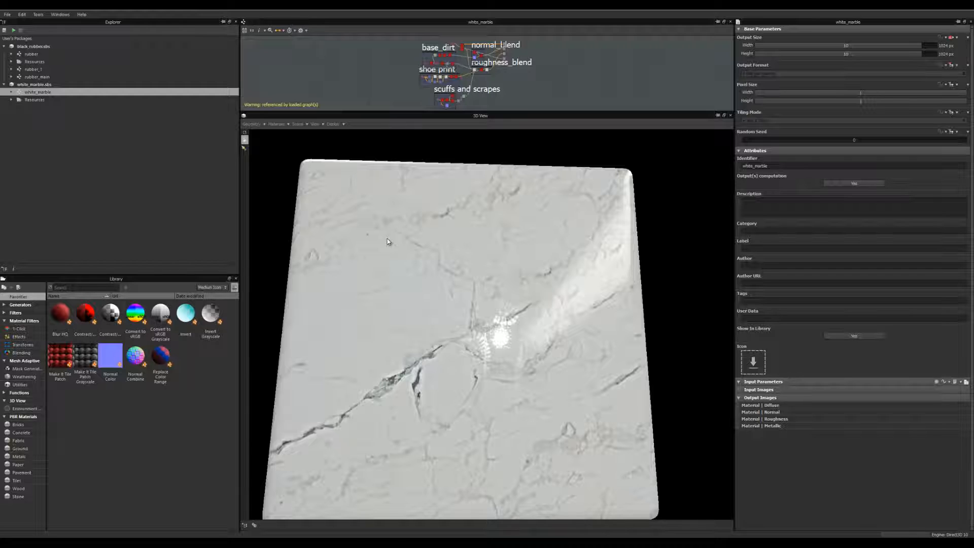
mouse_move(383, 386)
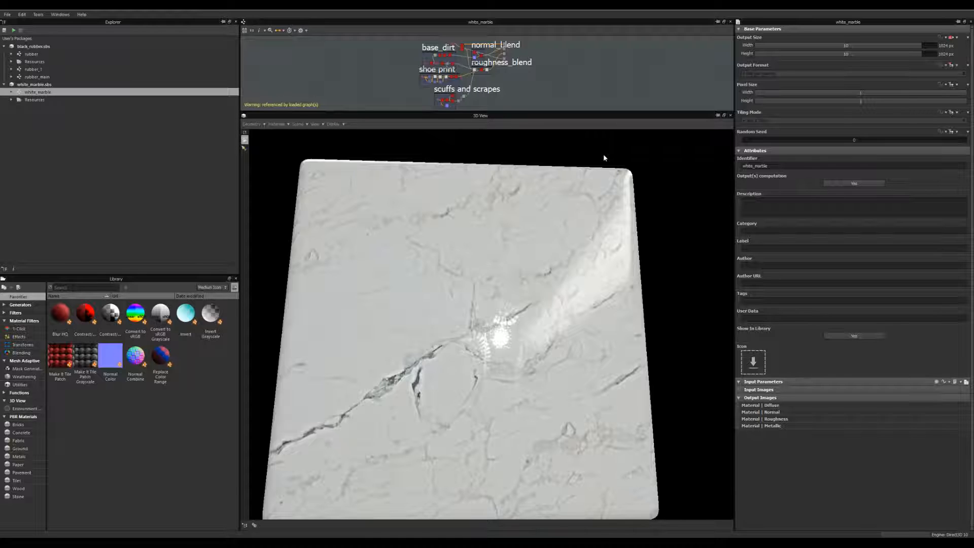
mouse_move(594, 158)
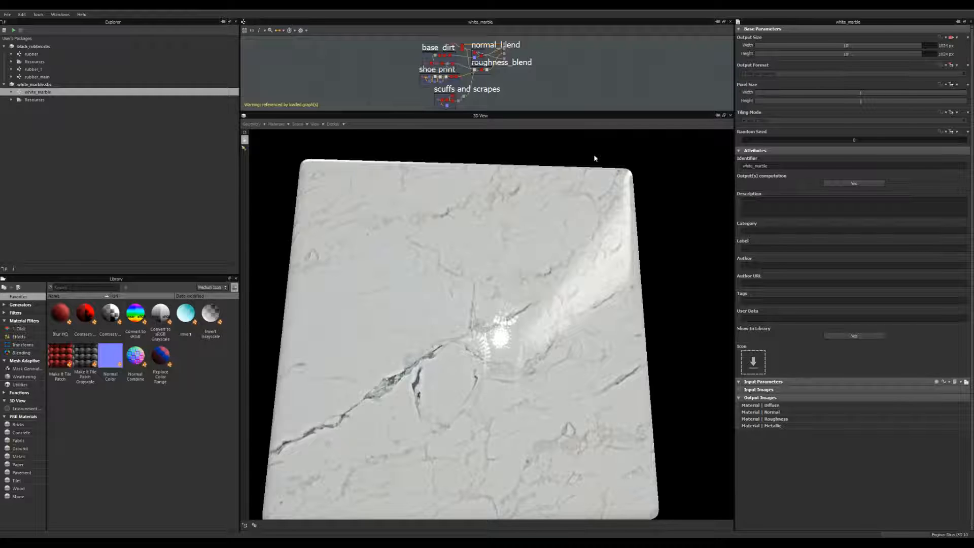
mouse_move(240, 526)
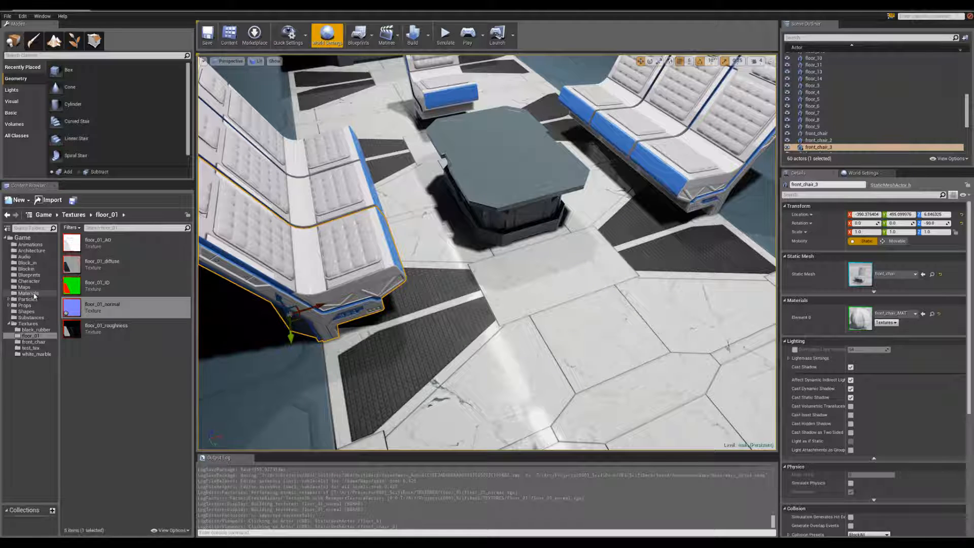
Open FUNC_White_Marble from the Materials folder in a maximized editor.
click(29, 292)
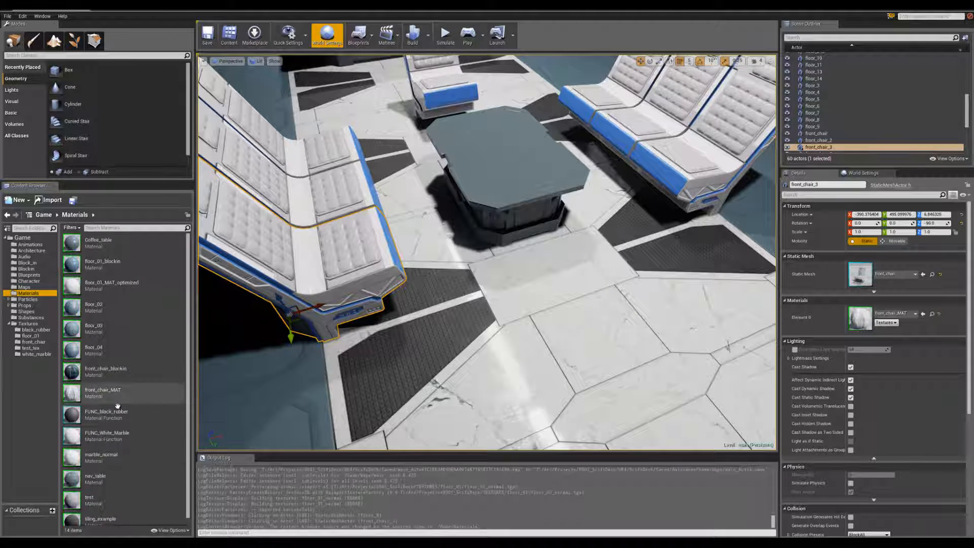
mouse_move(105, 413)
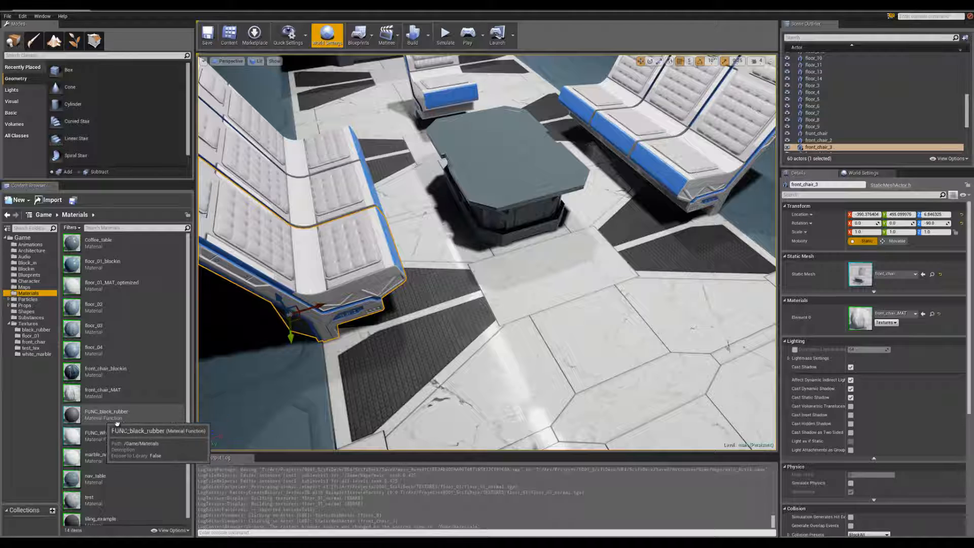
mouse_move(107, 432)
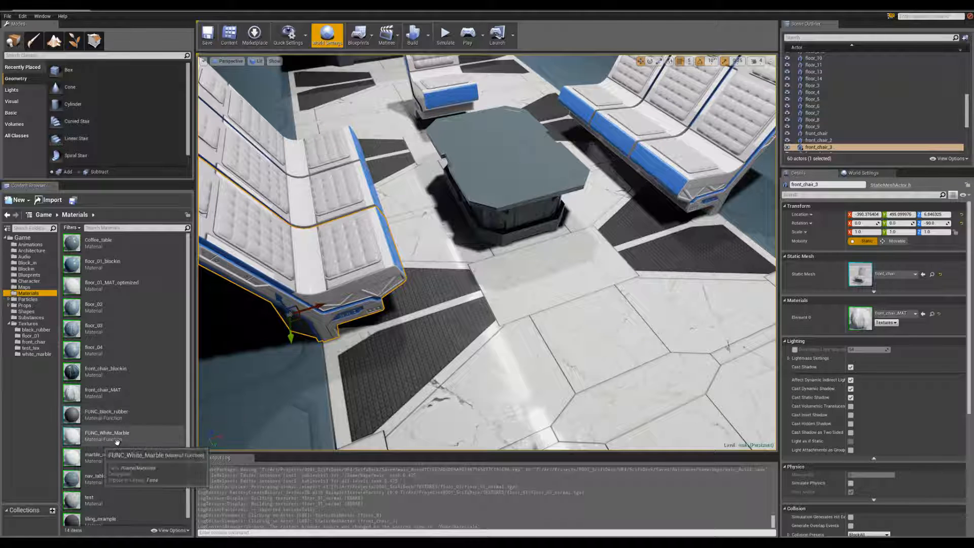
double_click(109, 436)
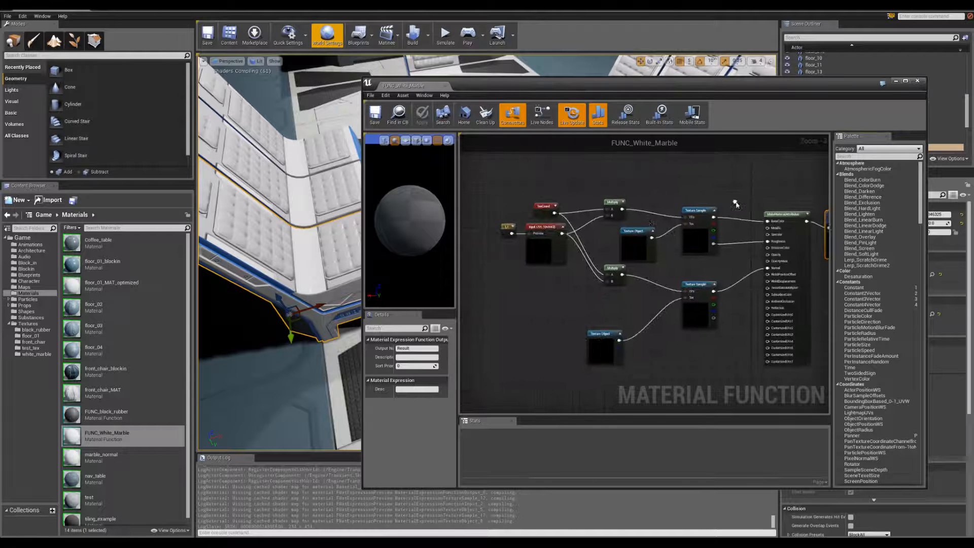
click(907, 81)
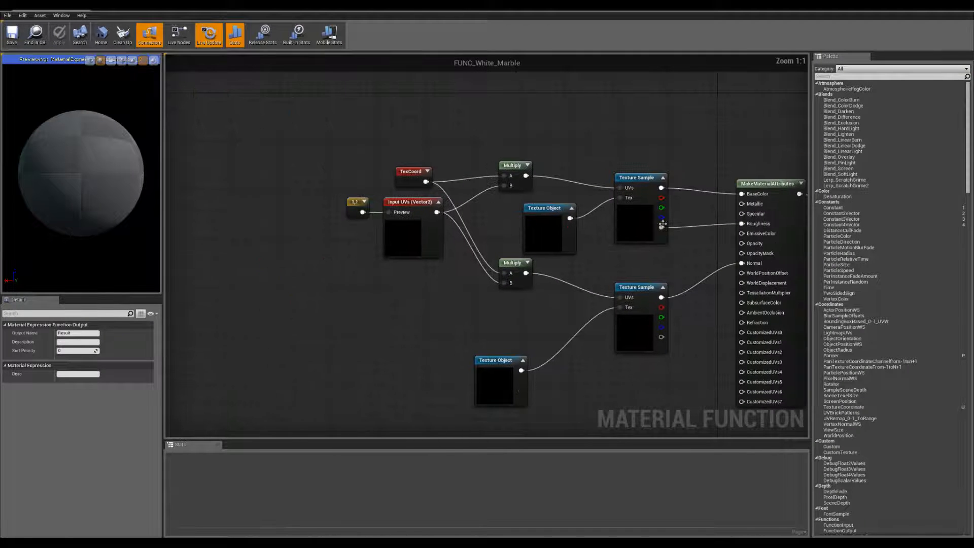
Inspect the marble Texture Object and Texture Sample nodes and add a FunctionInput node.
click(640, 207)
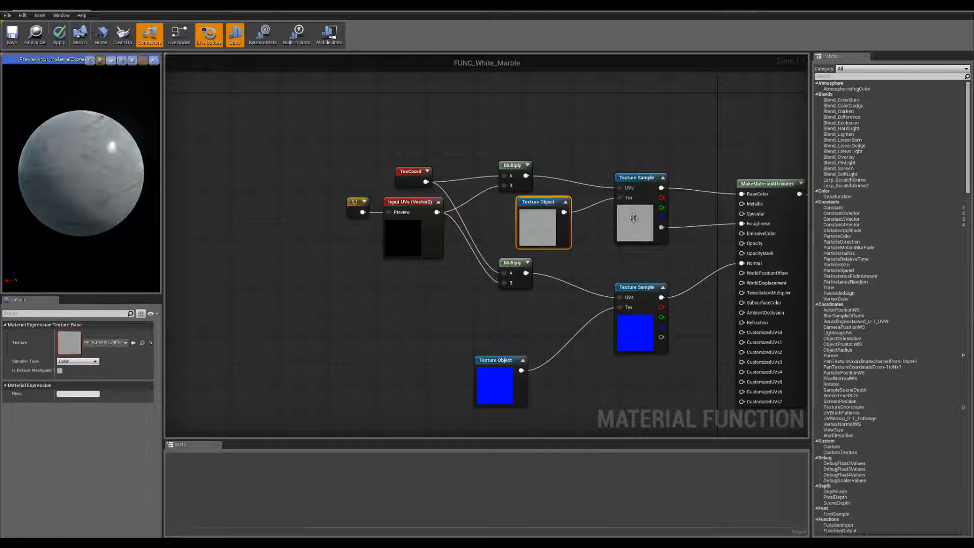
click(638, 214)
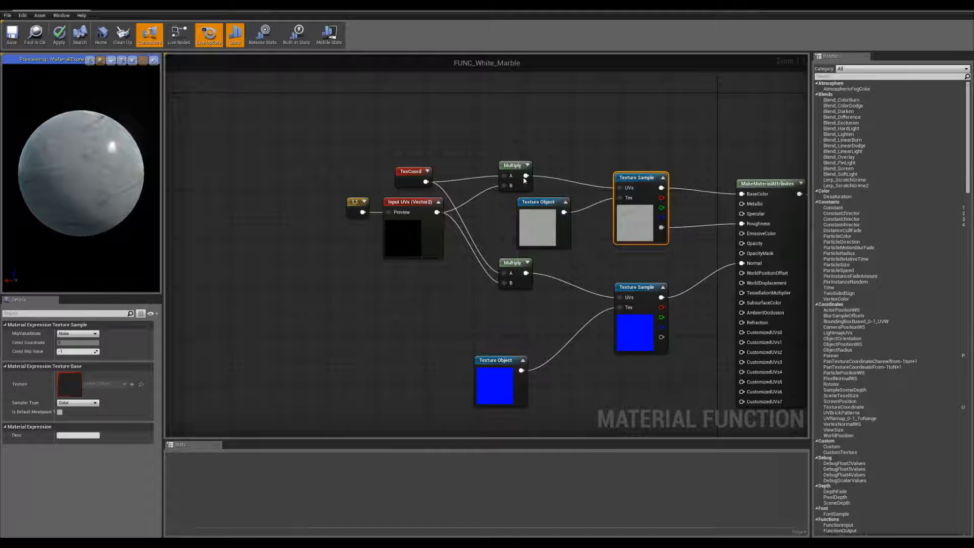
click(512, 158)
text(input)
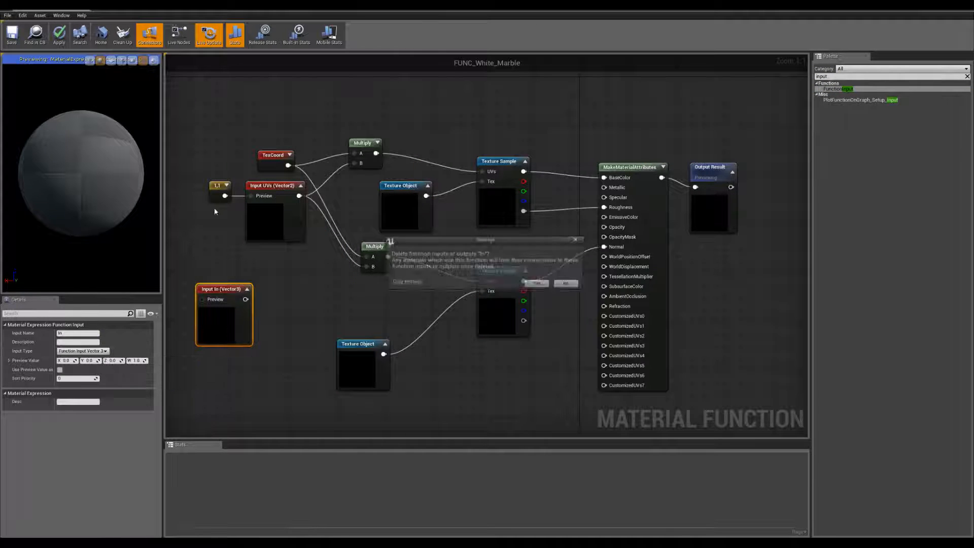
Remove the new function input and inspect the Input UVs and TexCoord nodes.
click(535, 283)
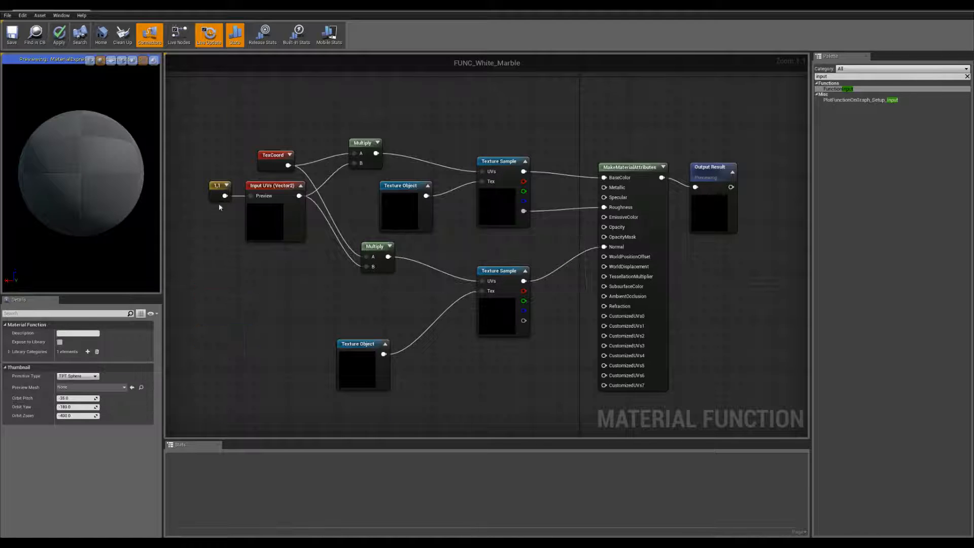
click(217, 185)
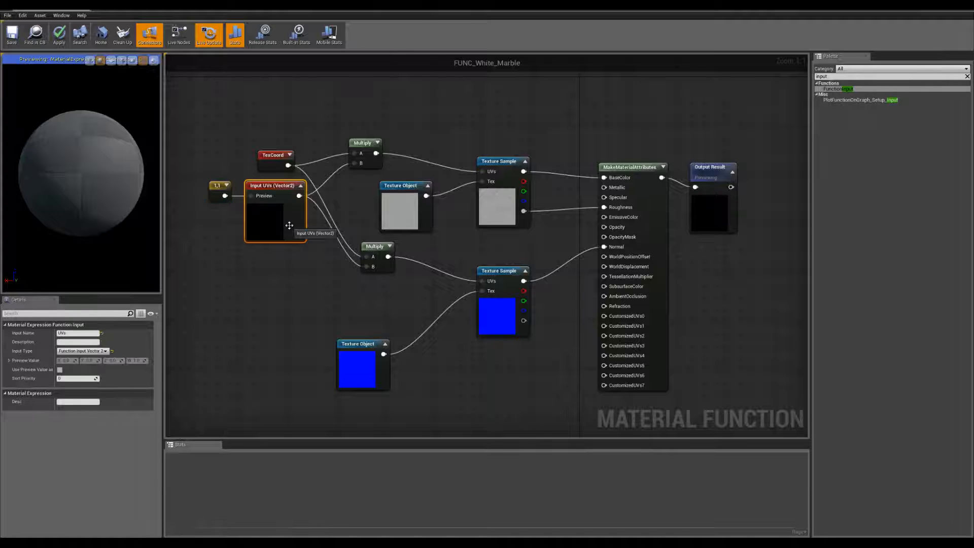
click(272, 154)
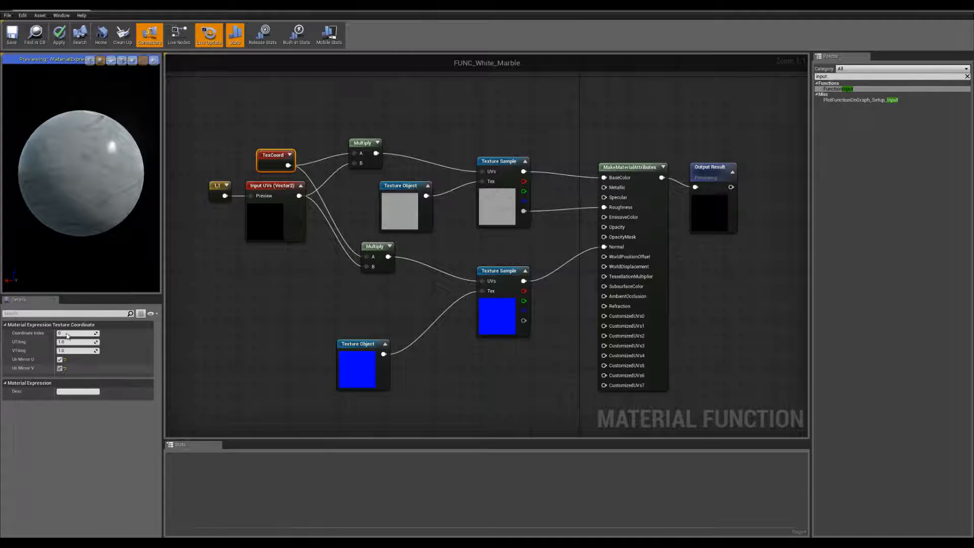
mouse_move(335, 250)
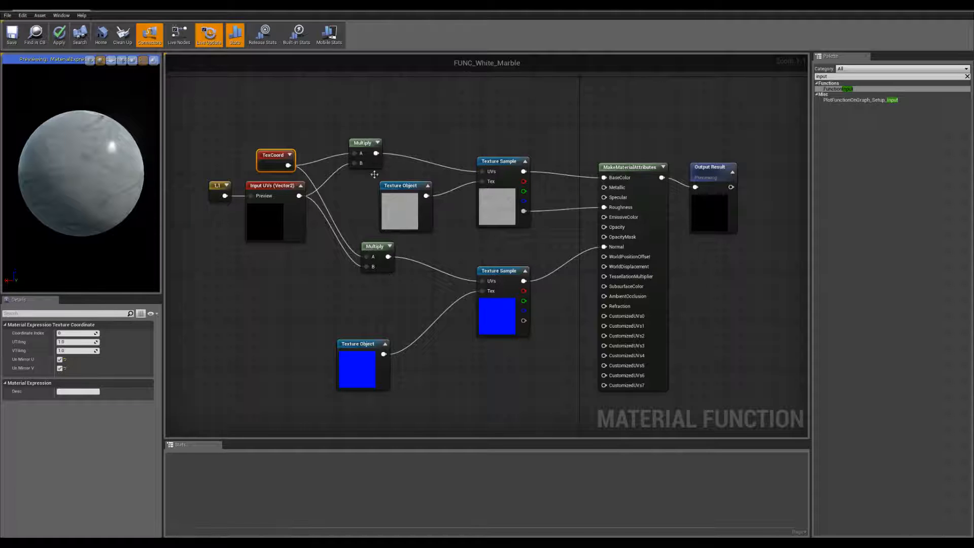
click(500, 269)
text(makemater)
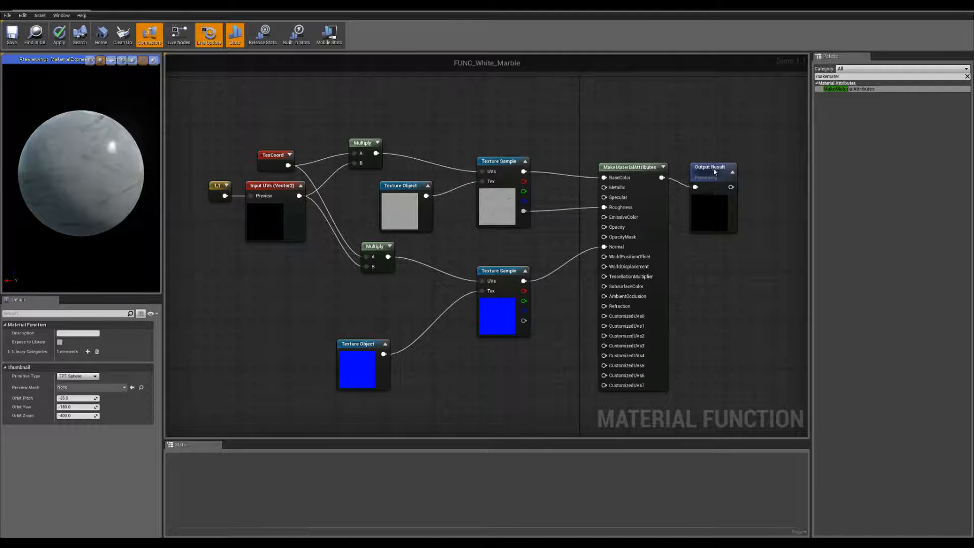
Select the Output Result node and save FUNC_White_Marble.
click(713, 172)
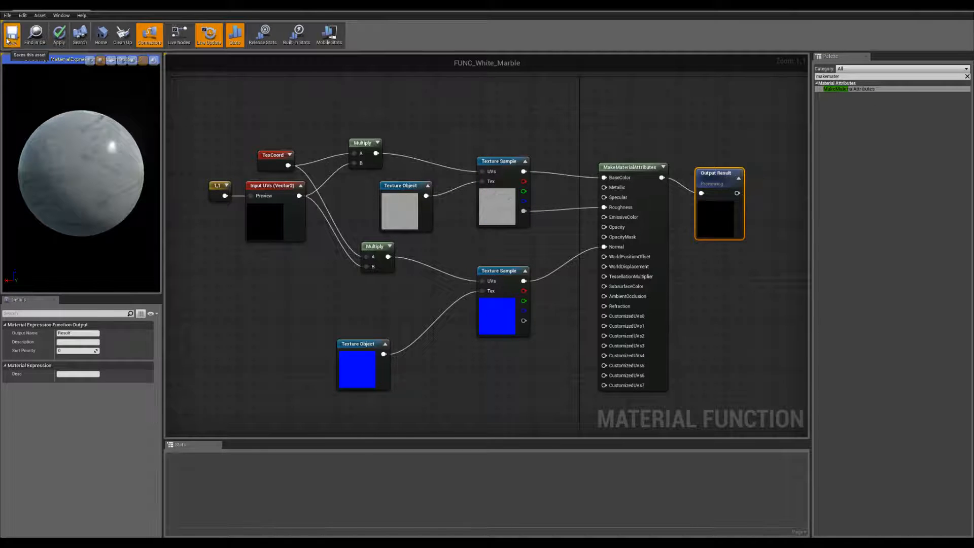
click(11, 34)
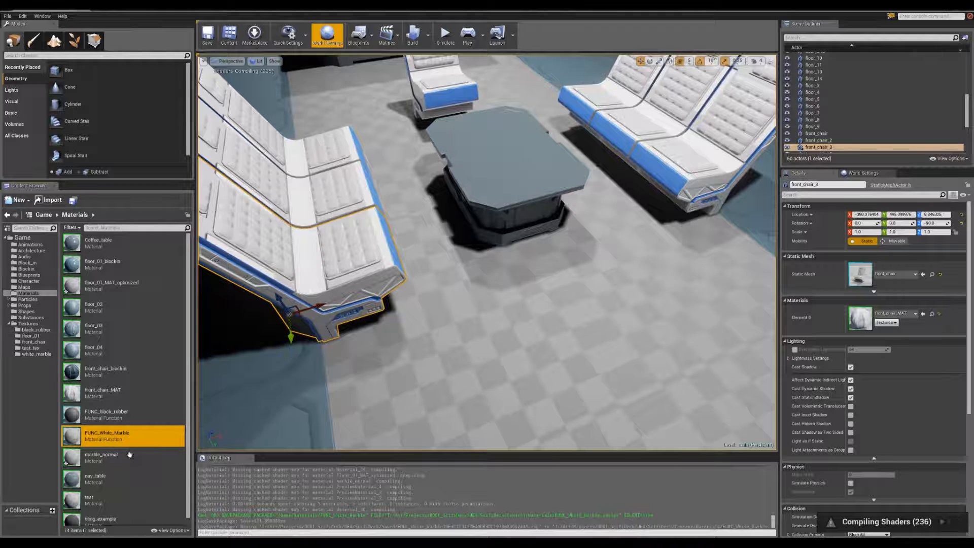
Open floor_01_MAT_optimized for editing from the Content Browser.
click(101, 457)
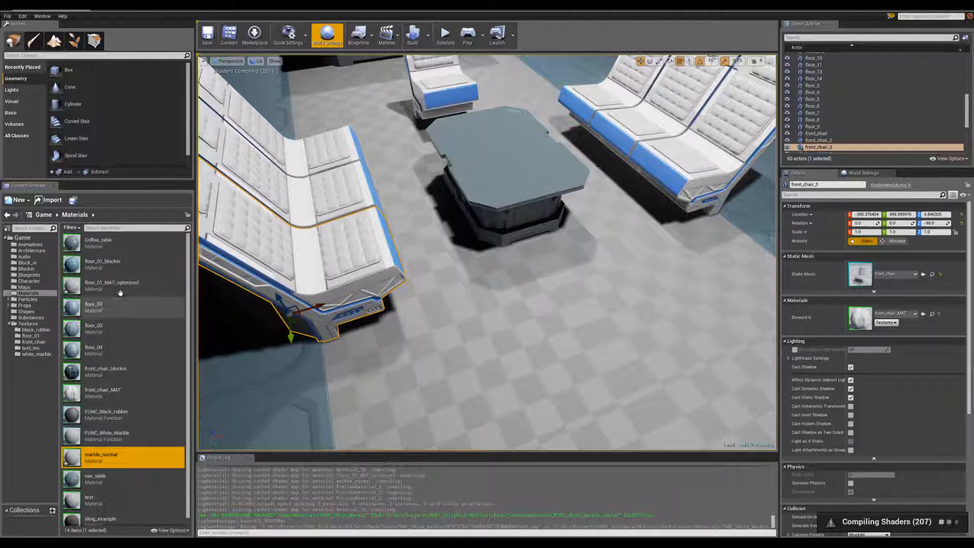
double_click(112, 281)
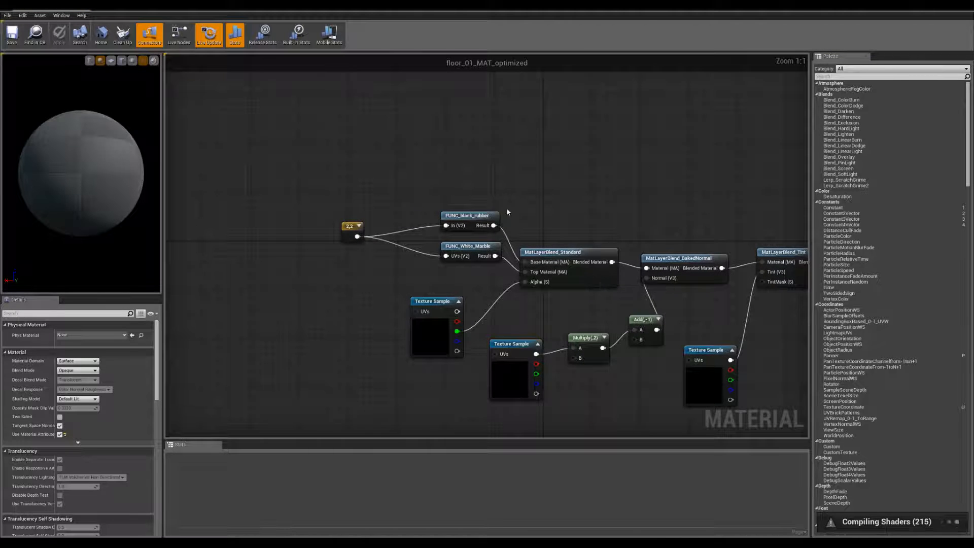
Inspect the FUNC_black_rubber, FUNC_White_Marble and UV tiling constant nodes.
click(468, 220)
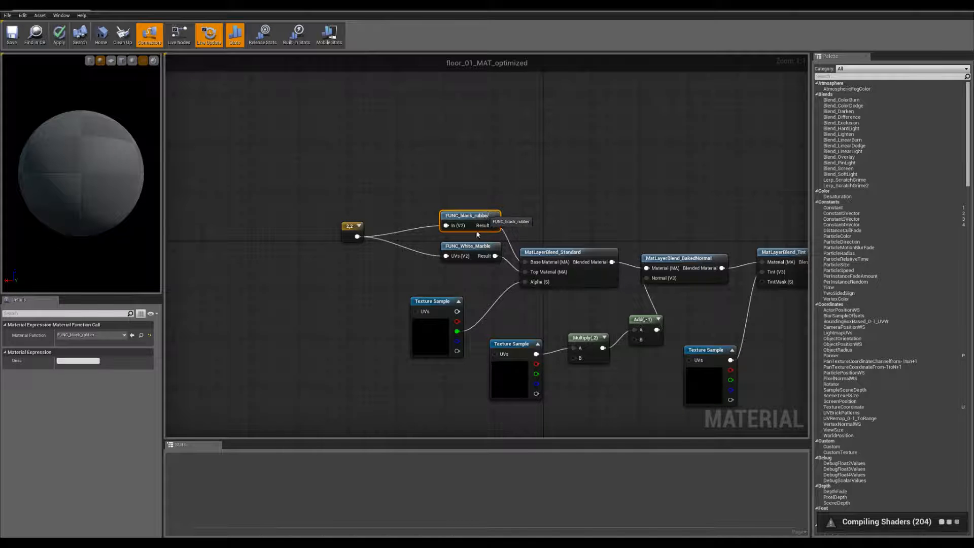
click(468, 246)
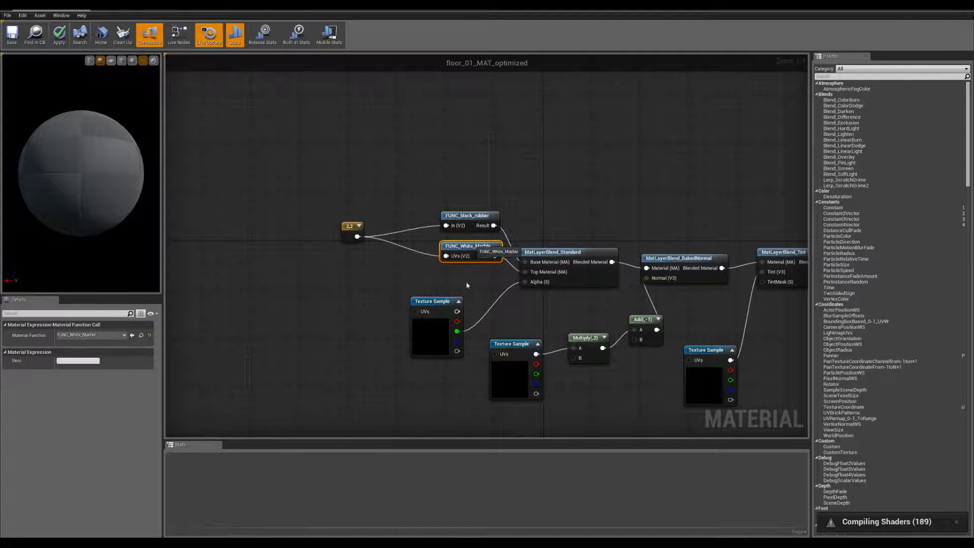
click(469, 280)
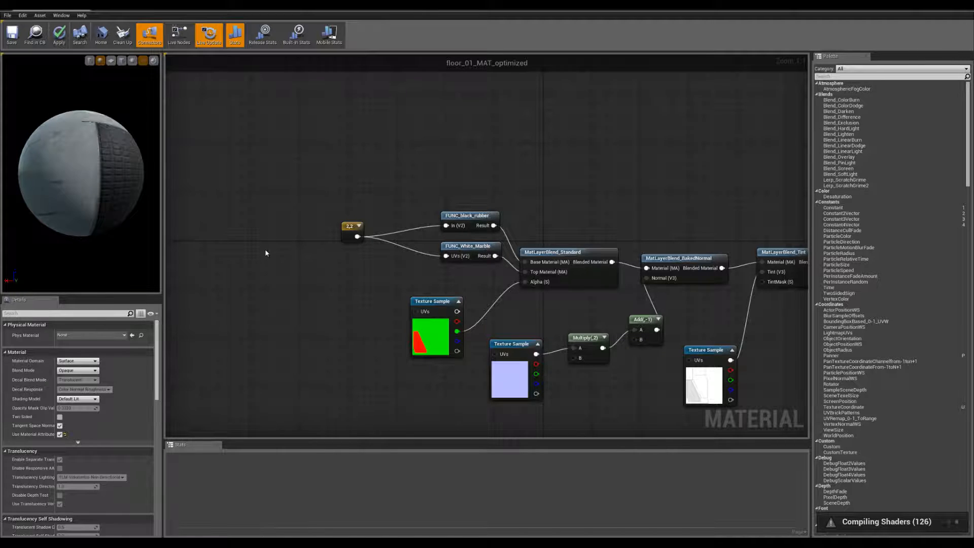
mouse_move(103, 190)
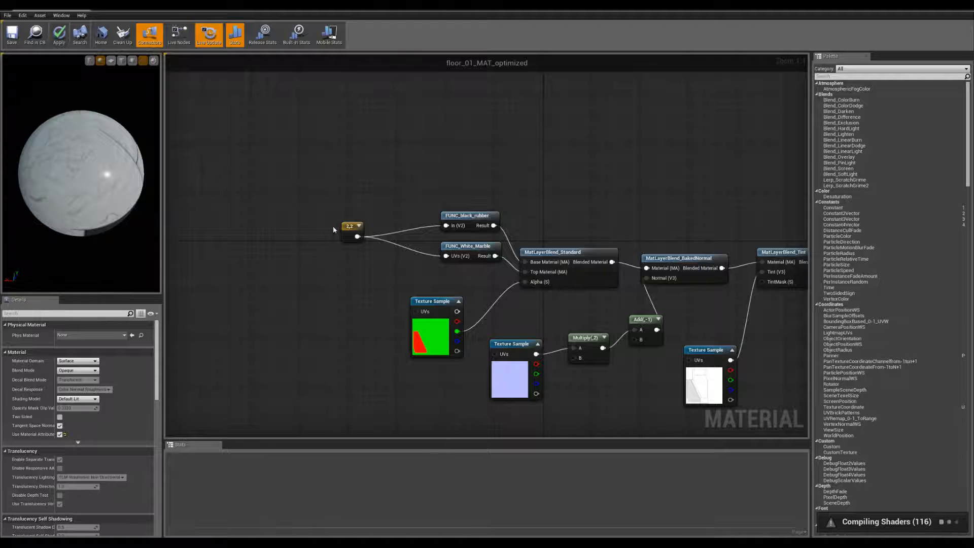
click(351, 231)
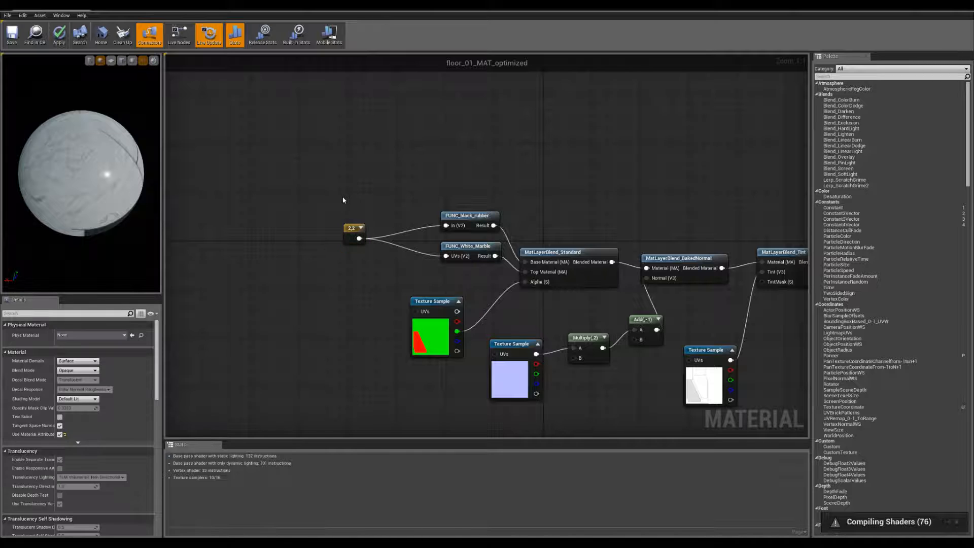
click(353, 233)
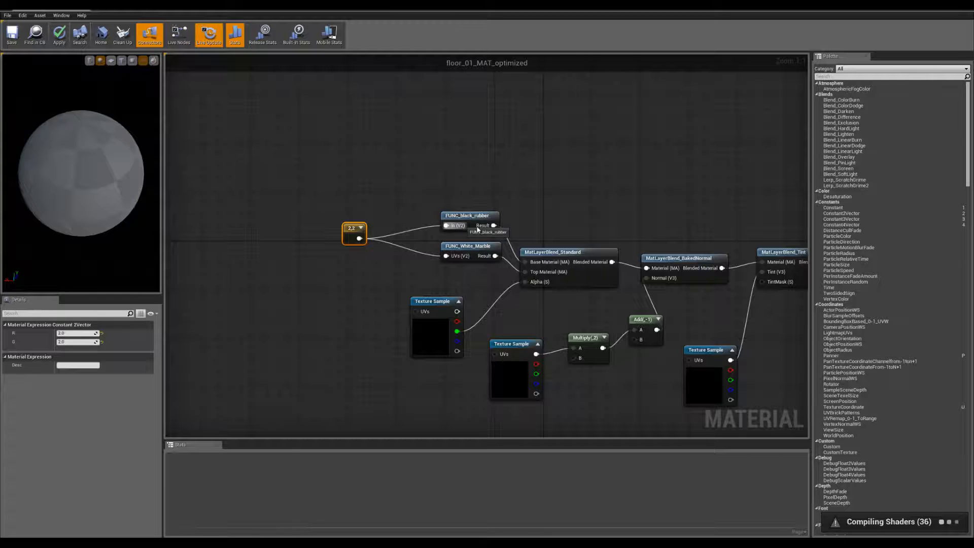
click(469, 220)
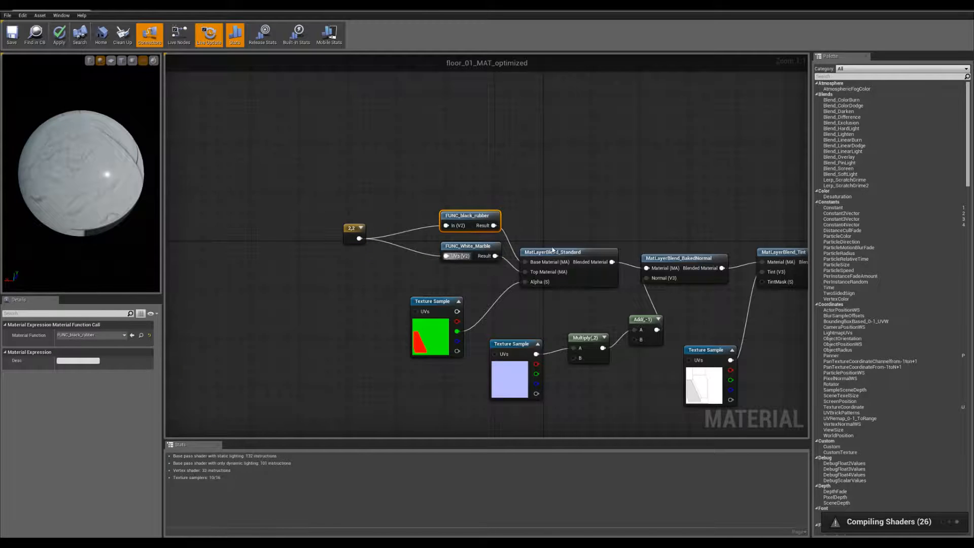
click(553, 253)
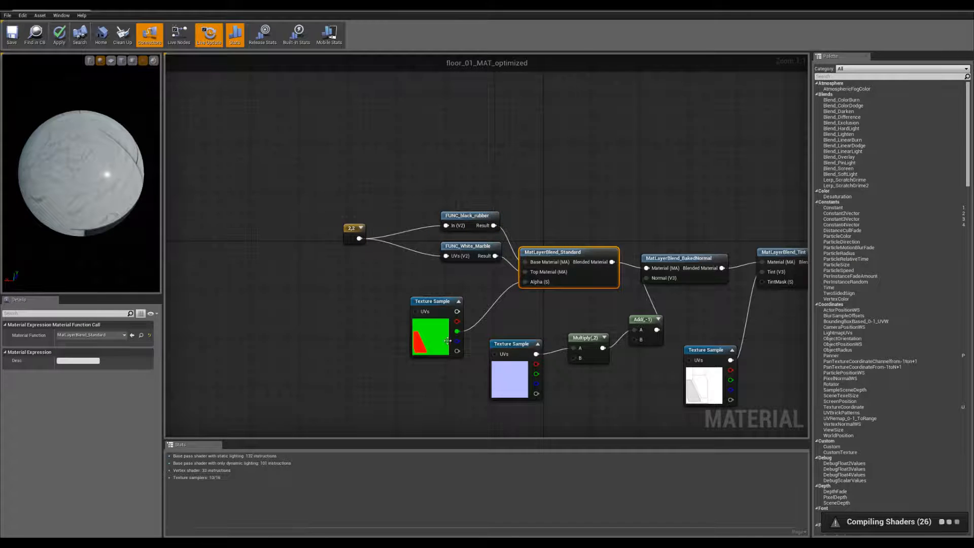
click(435, 328)
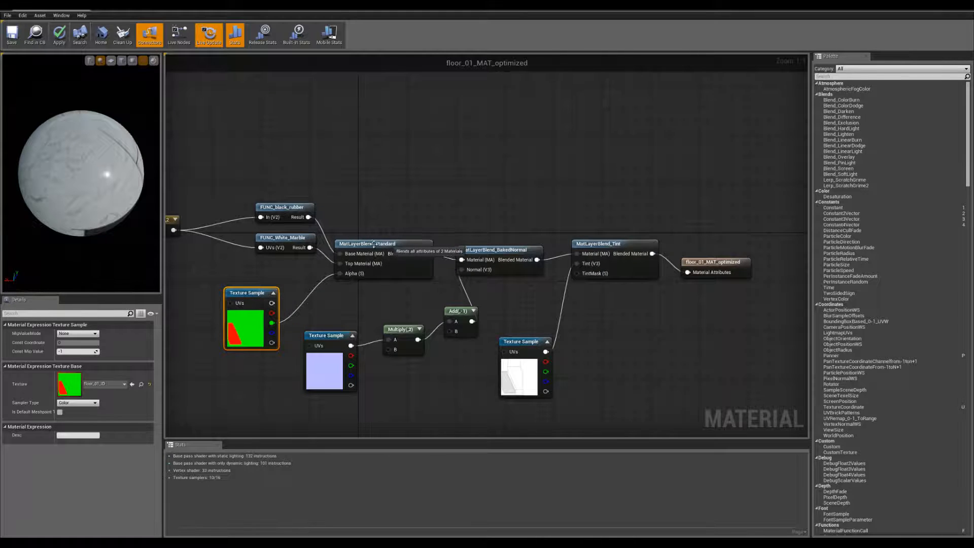
Search the Palette for 'material' and select MatLayerBlend_BakedNormal among the layer blends.
click(383, 243)
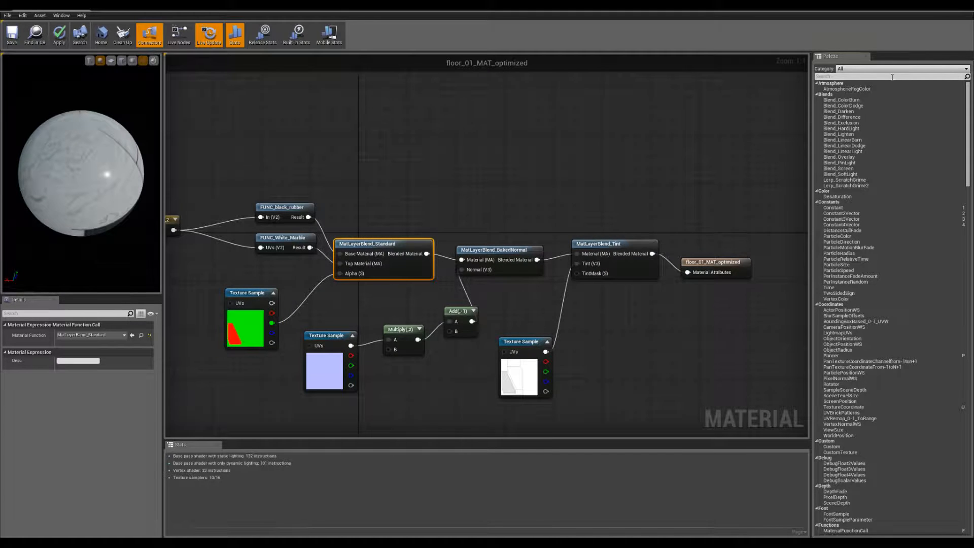
text(material)
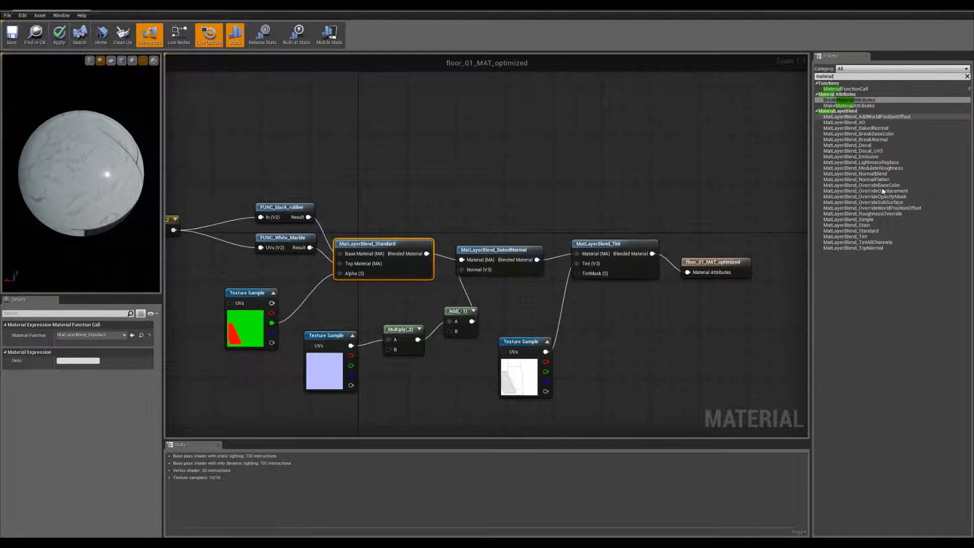
click(850, 230)
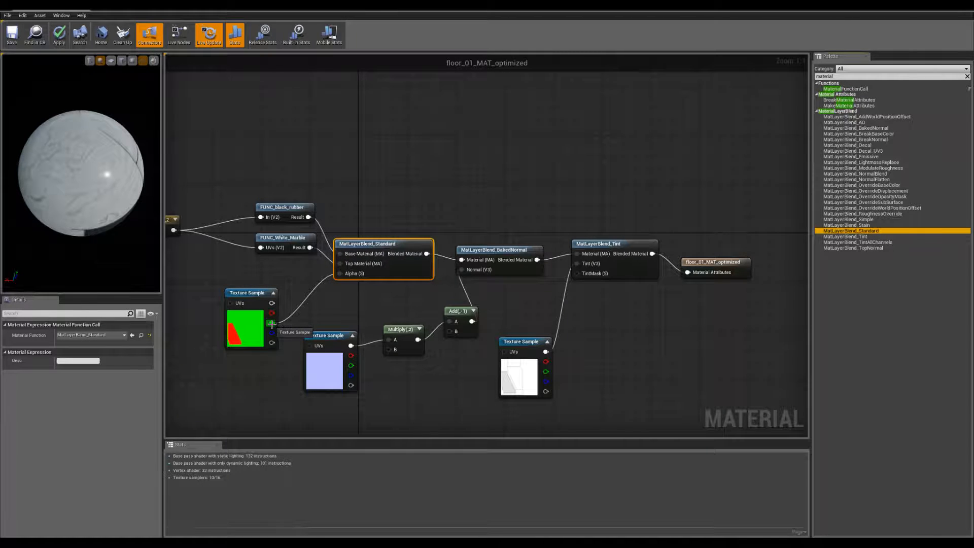
mouse_move(413, 275)
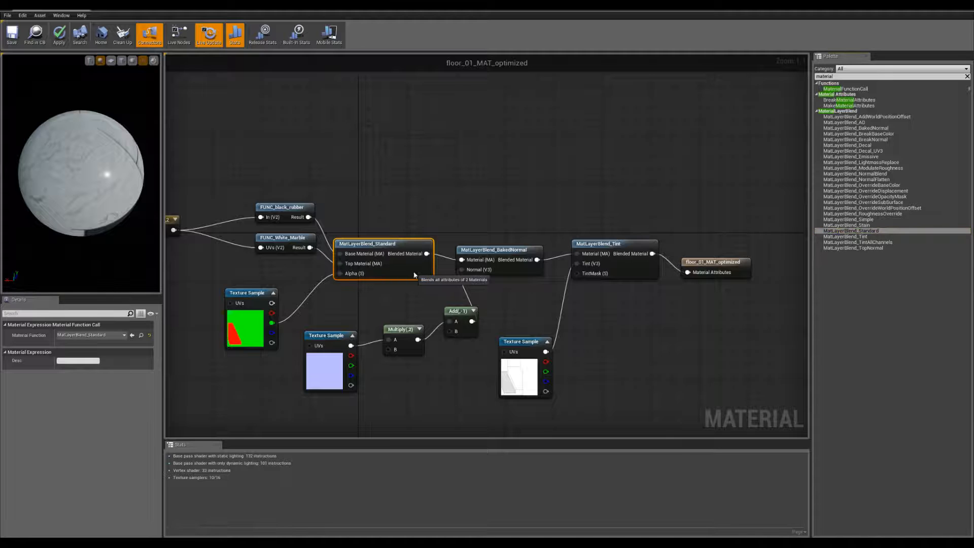
double_click(367, 243)
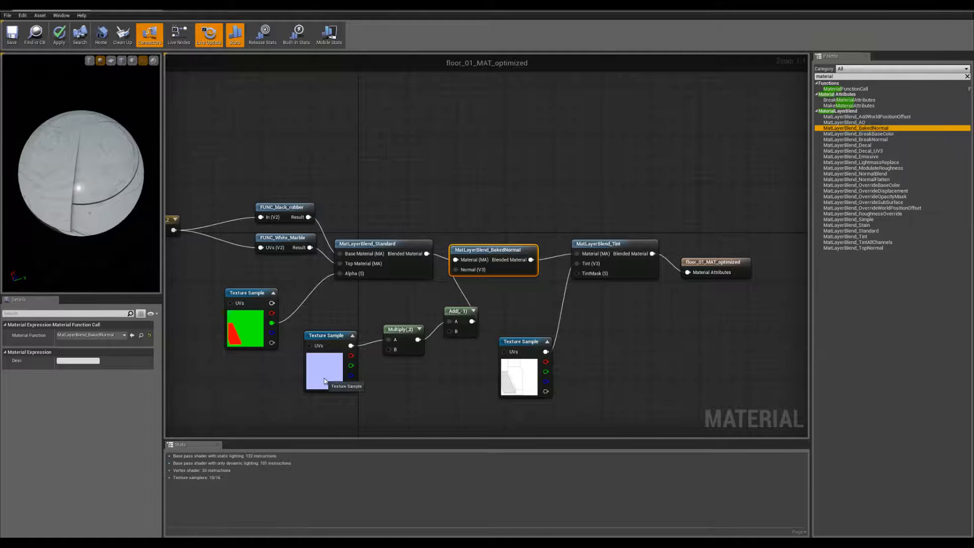
Select the normal map sample, then list the floor_01 textures in the Content Browser.
click(329, 363)
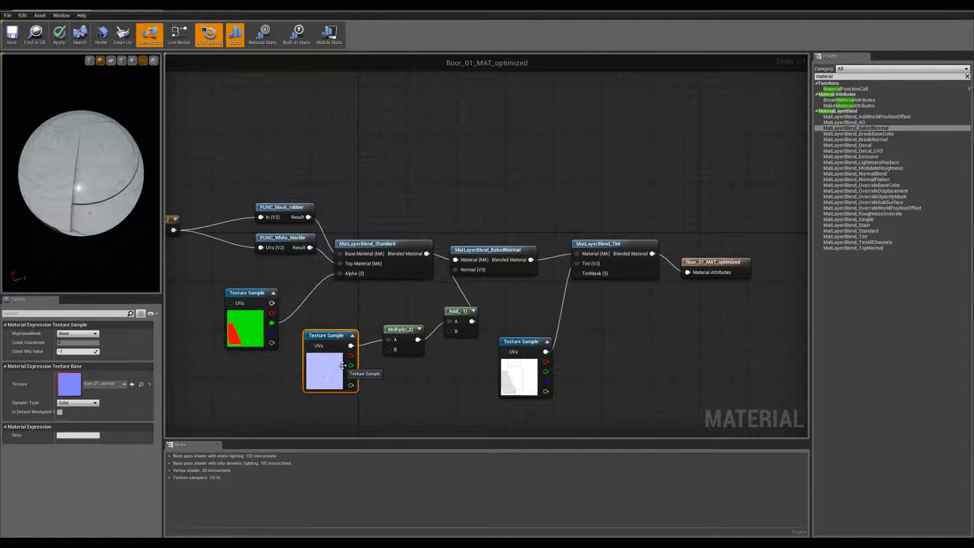
mouse_move(942, 10)
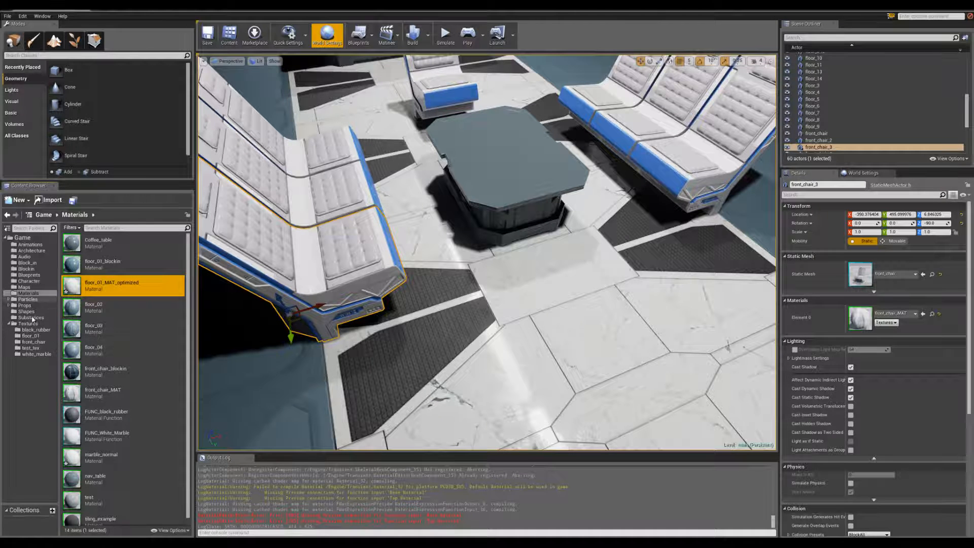
click(27, 323)
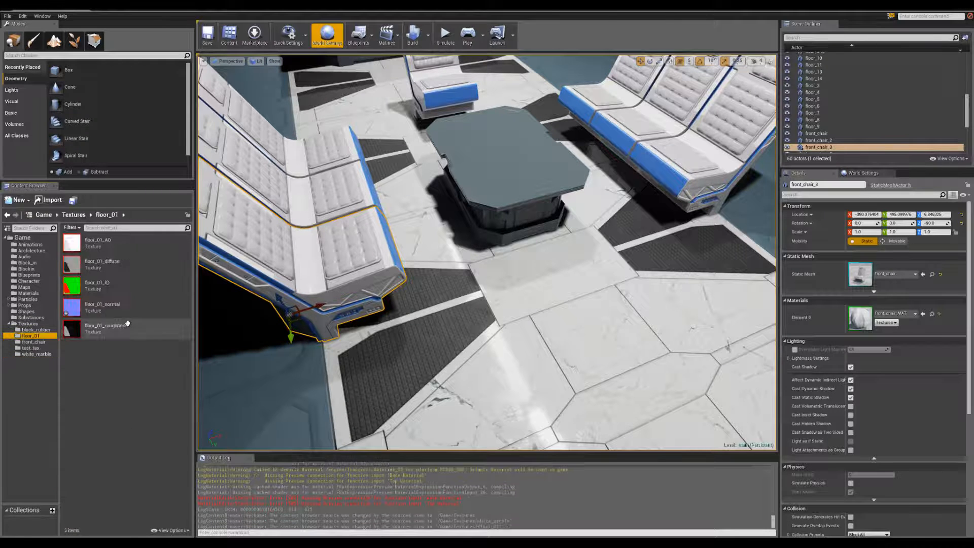
Open floor_01_normal in the Texture Editor to review its settings.
double_click(96, 306)
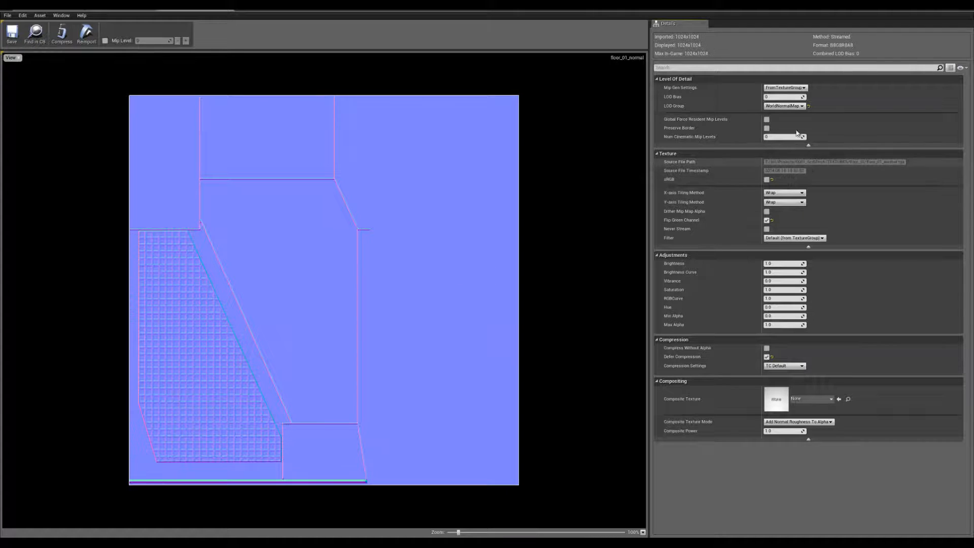
mouse_move(774, 243)
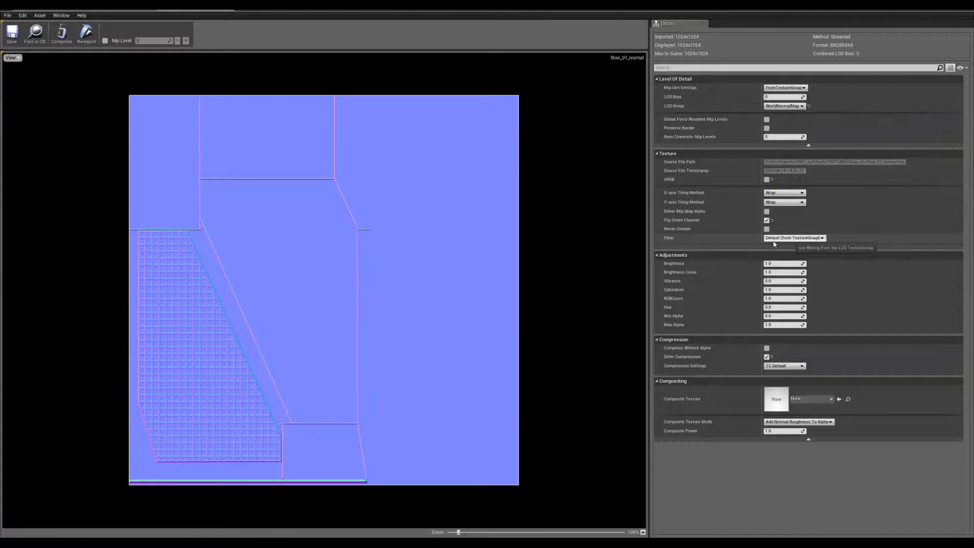
mouse_move(789, 373)
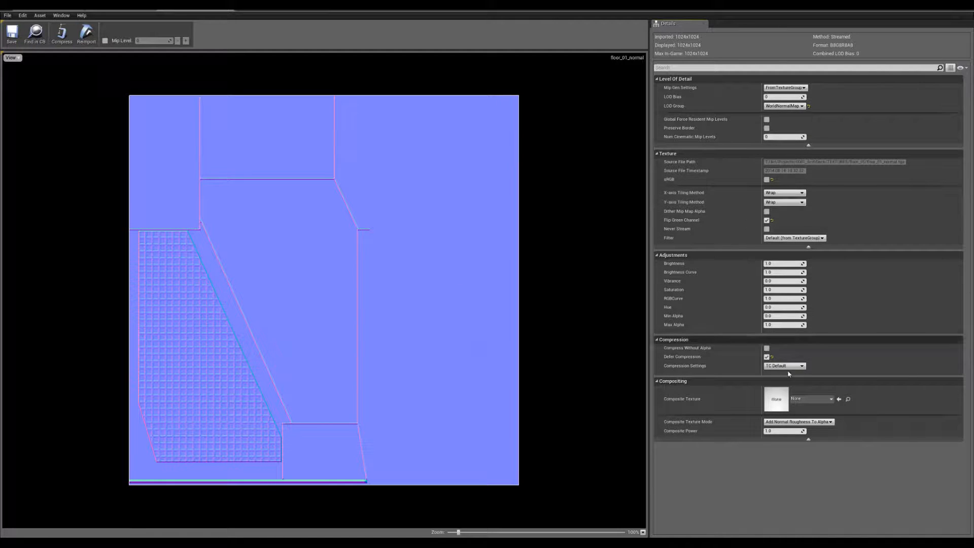
mouse_move(784, 366)
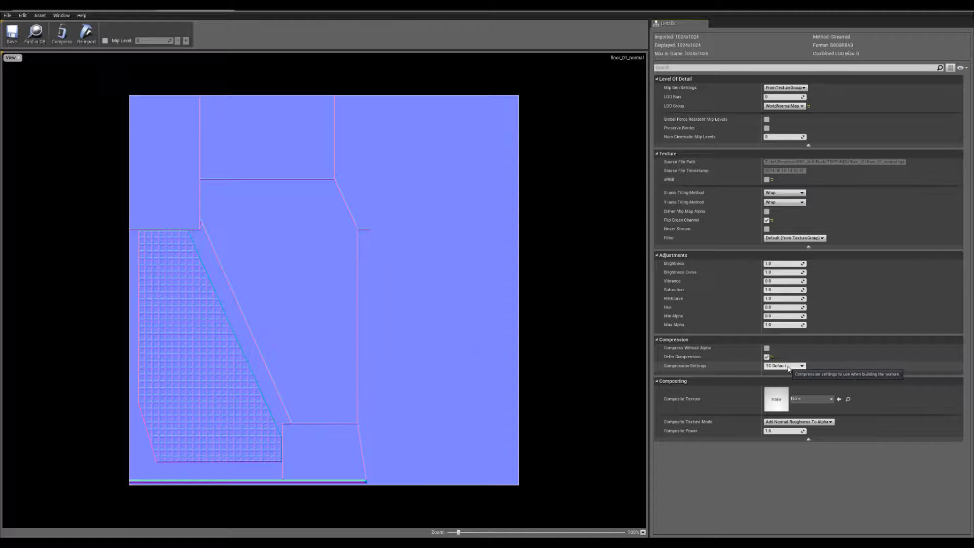
mouse_move(595, 271)
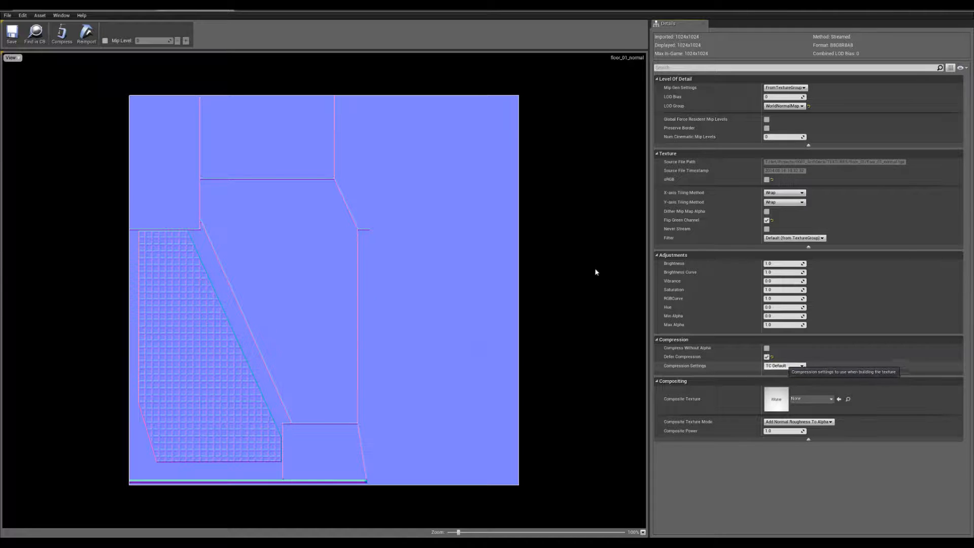
mouse_move(85, 33)
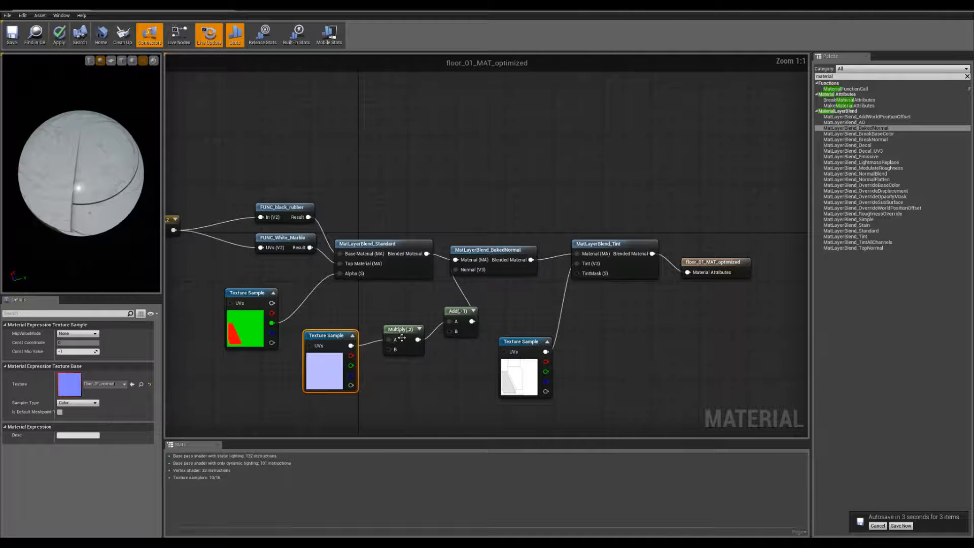
click(403, 328)
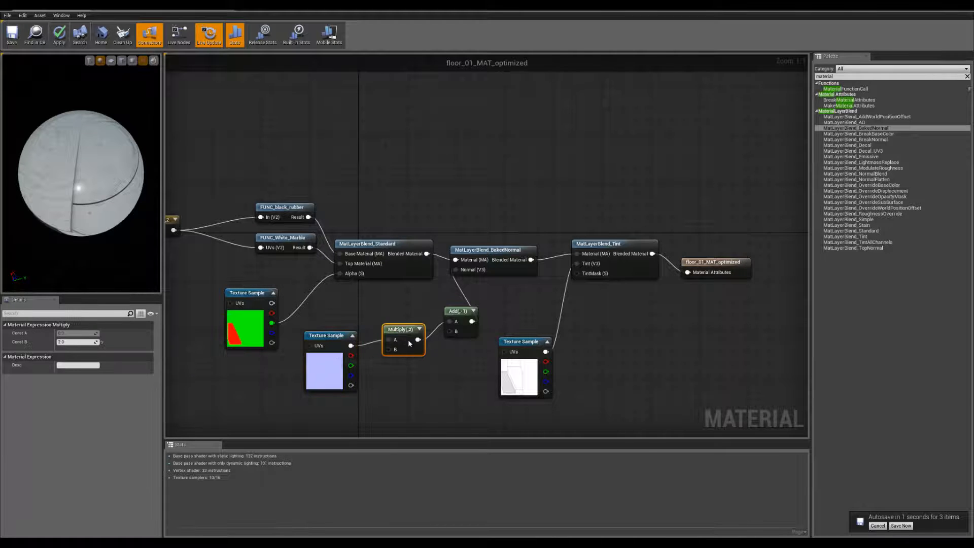
click(898, 525)
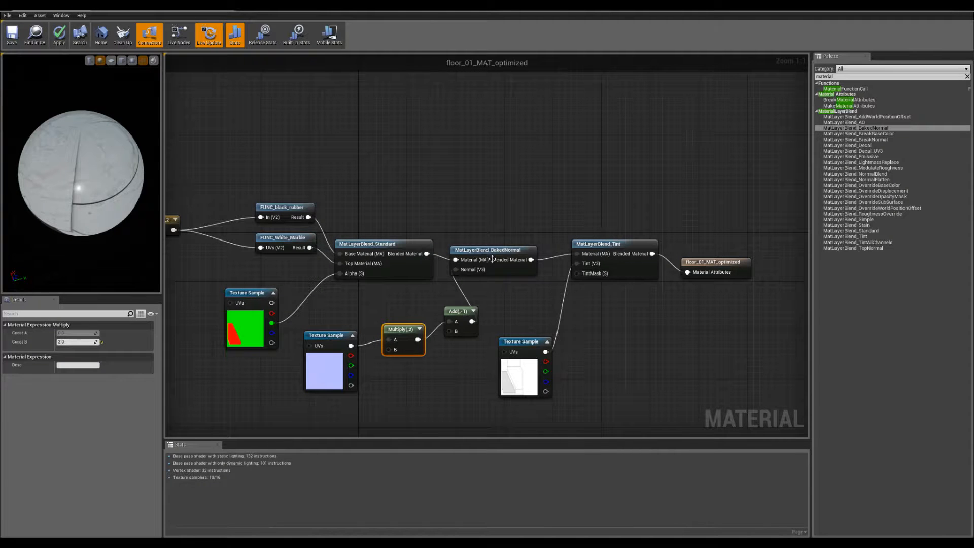
click(492, 249)
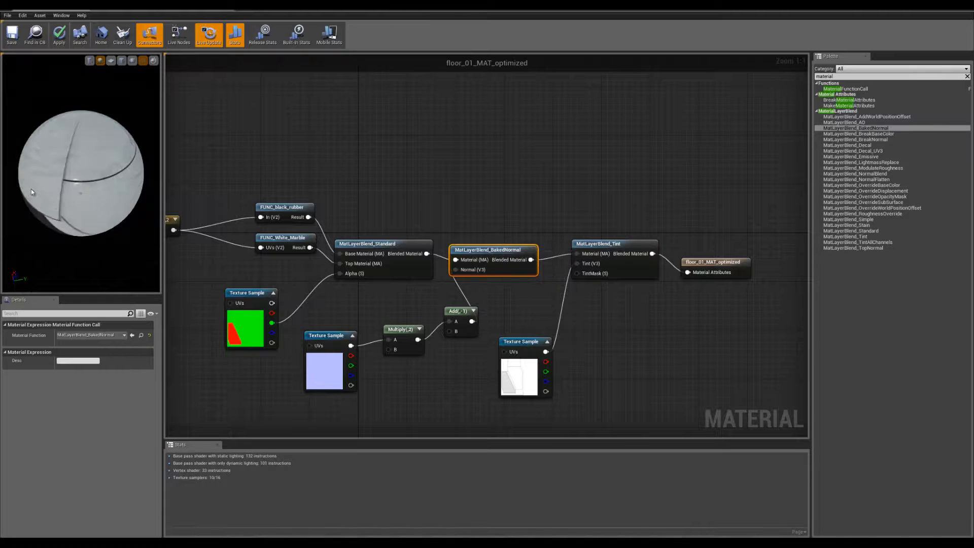
click(523, 377)
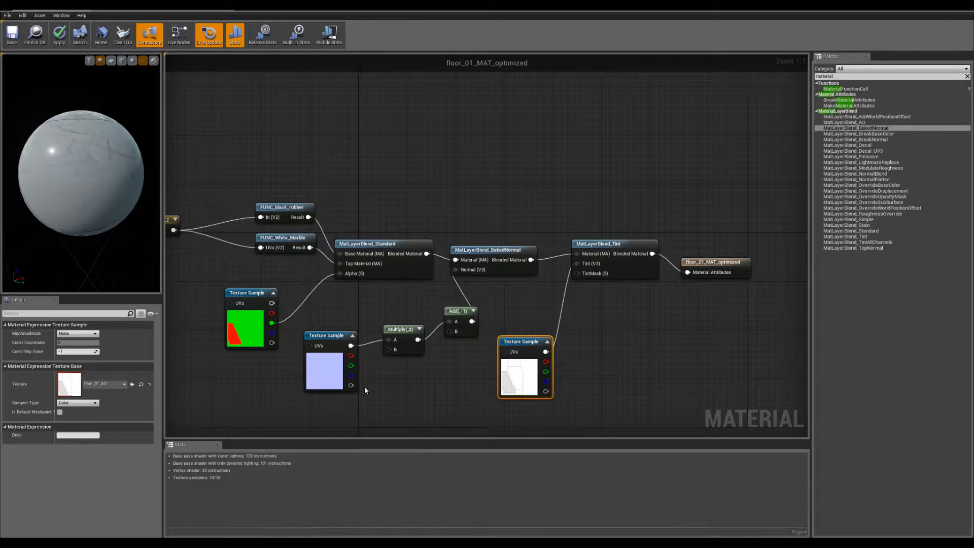
mouse_move(351, 386)
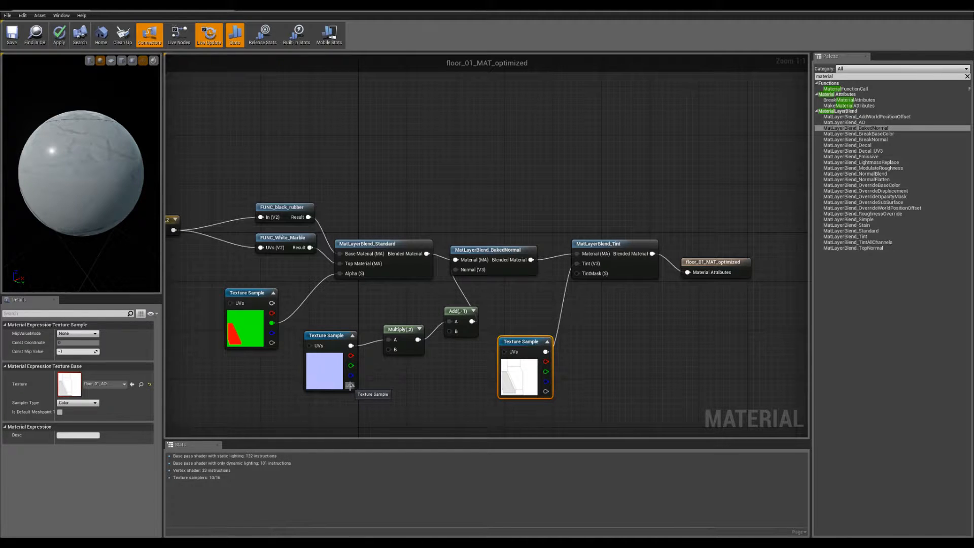
mouse_move(608, 261)
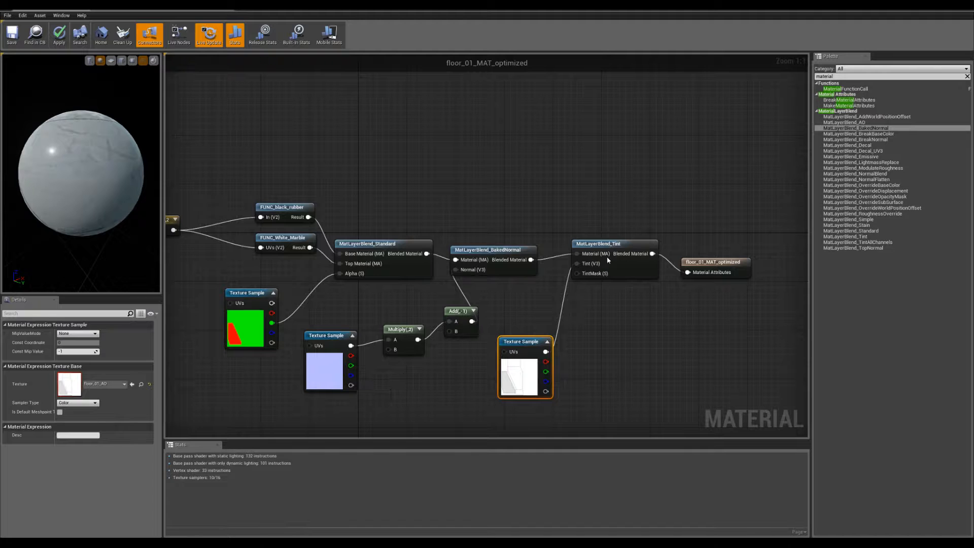
click(598, 244)
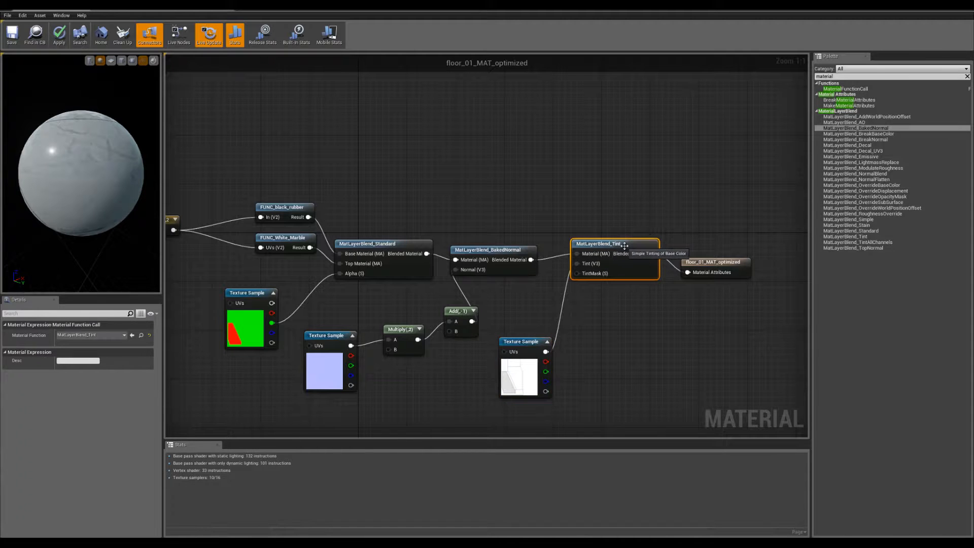
mouse_move(627, 247)
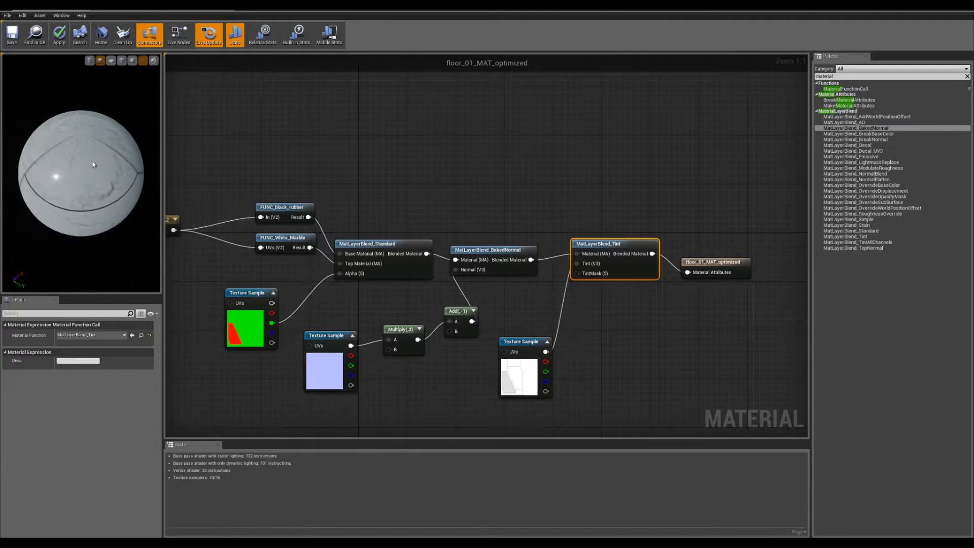
click(714, 262)
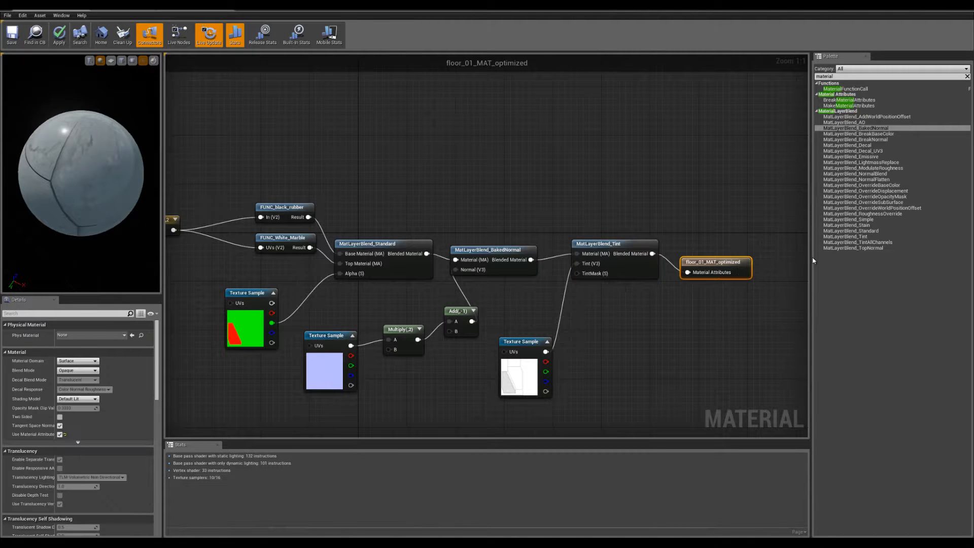
mouse_move(741, 266)
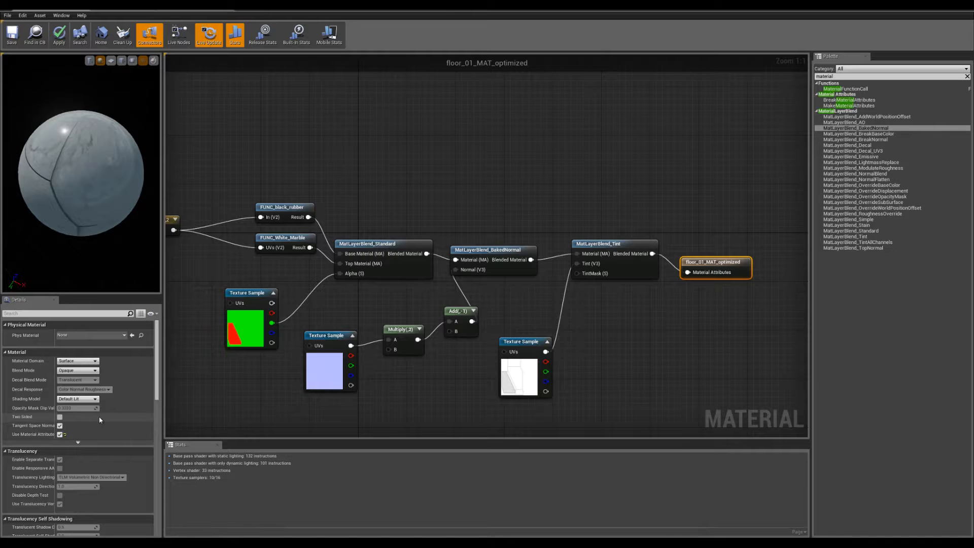
mouse_move(61, 434)
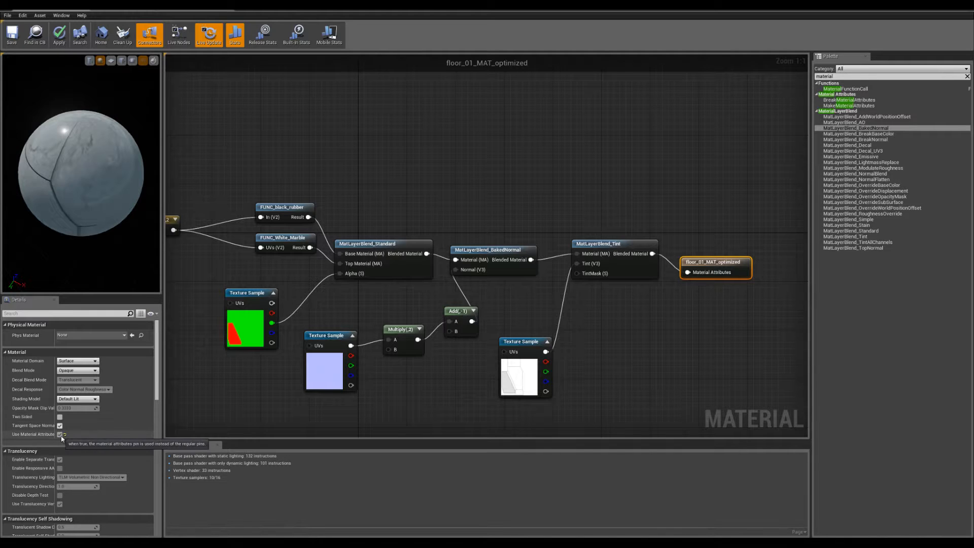
mouse_move(713, 272)
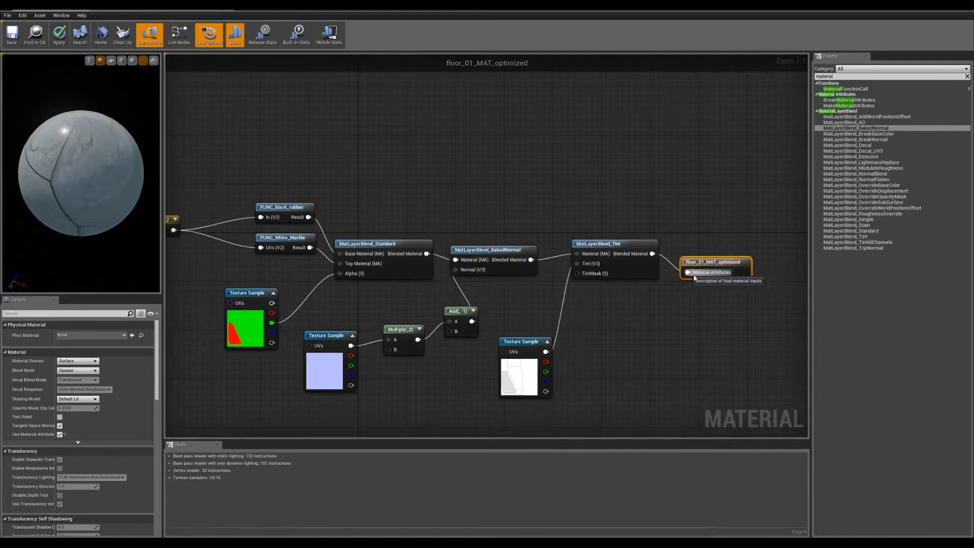
mouse_move(11, 35)
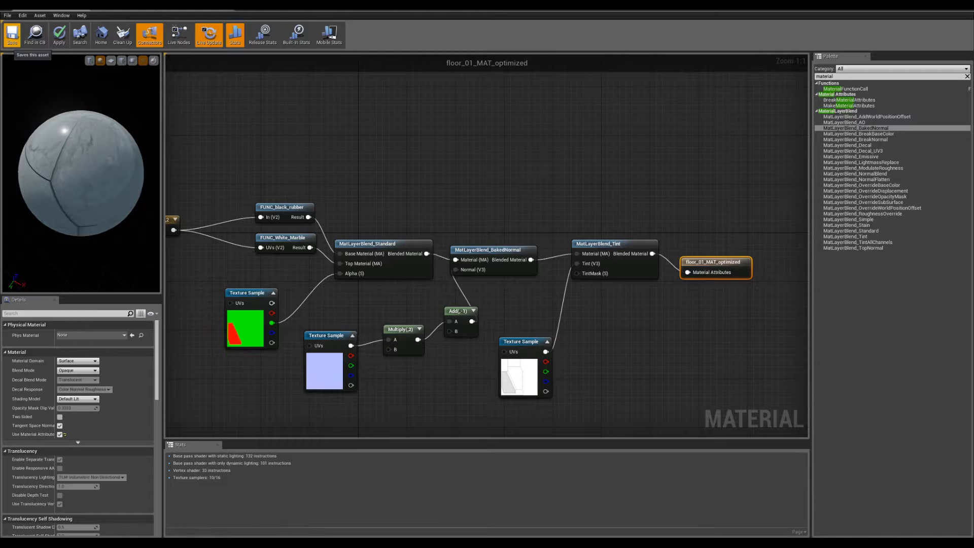